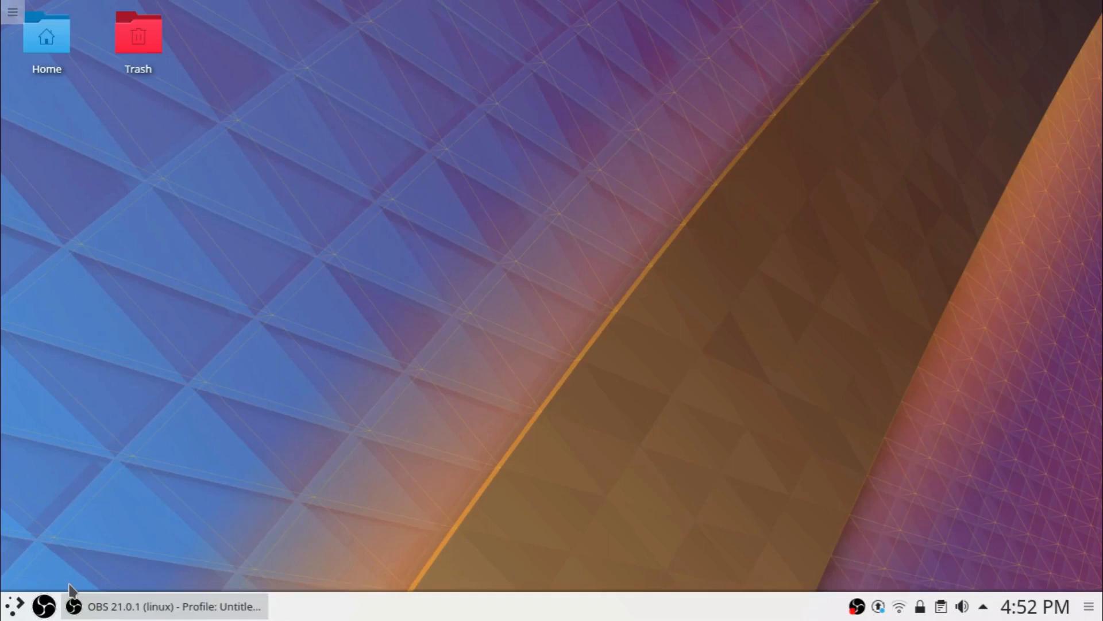
mouse_move(134, 542)
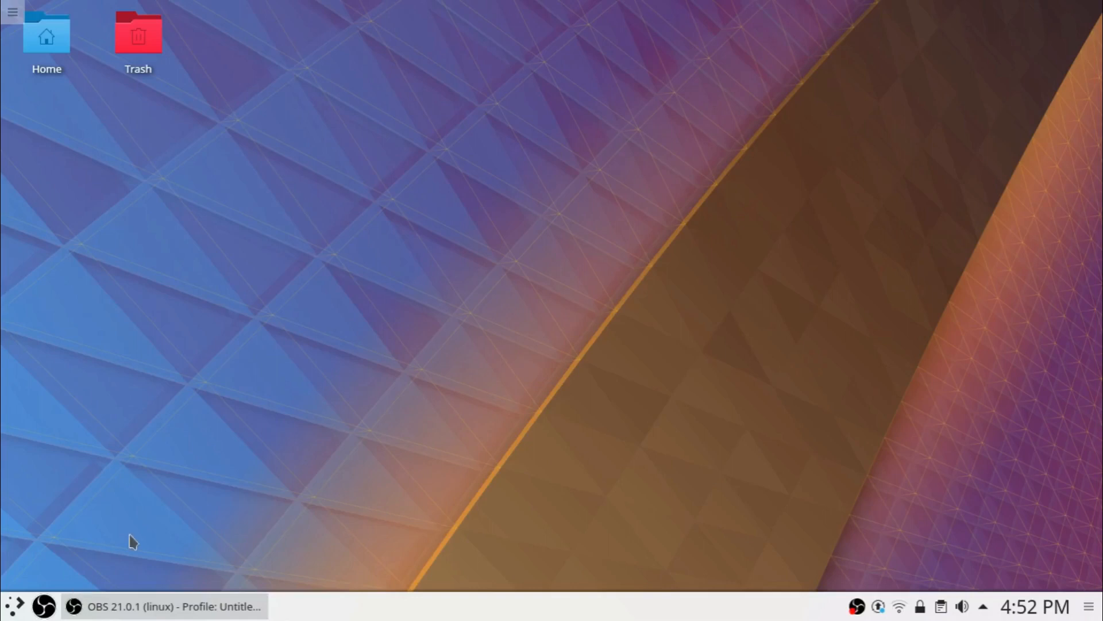
mouse_move(18, 605)
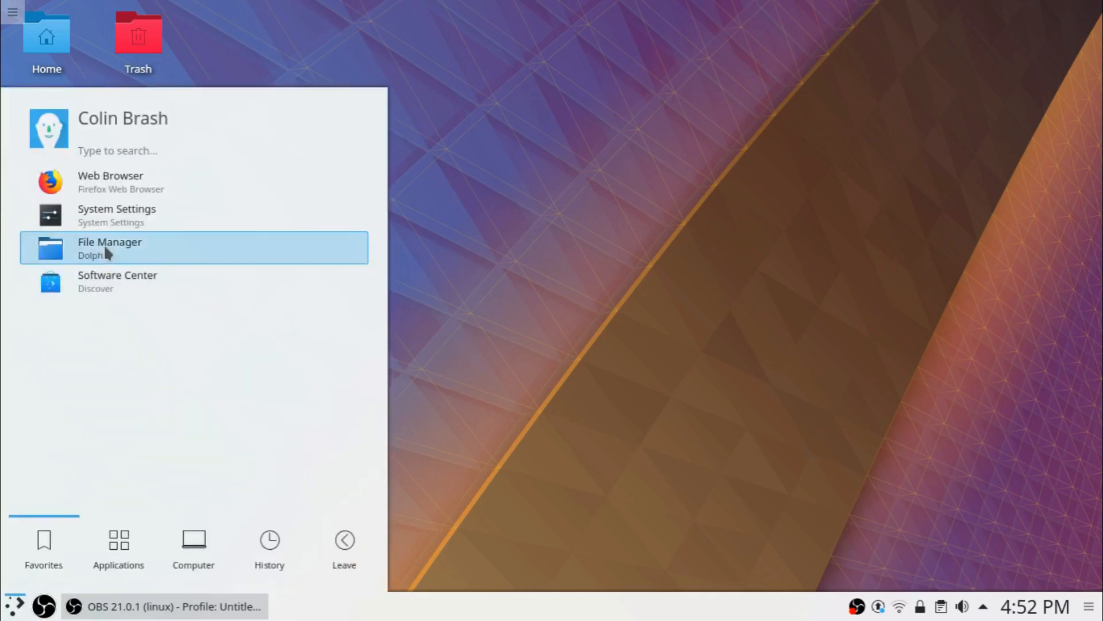
Browse the Windows Basic data partition's folders in Dolphin, then close the file manager
left_click(109, 247)
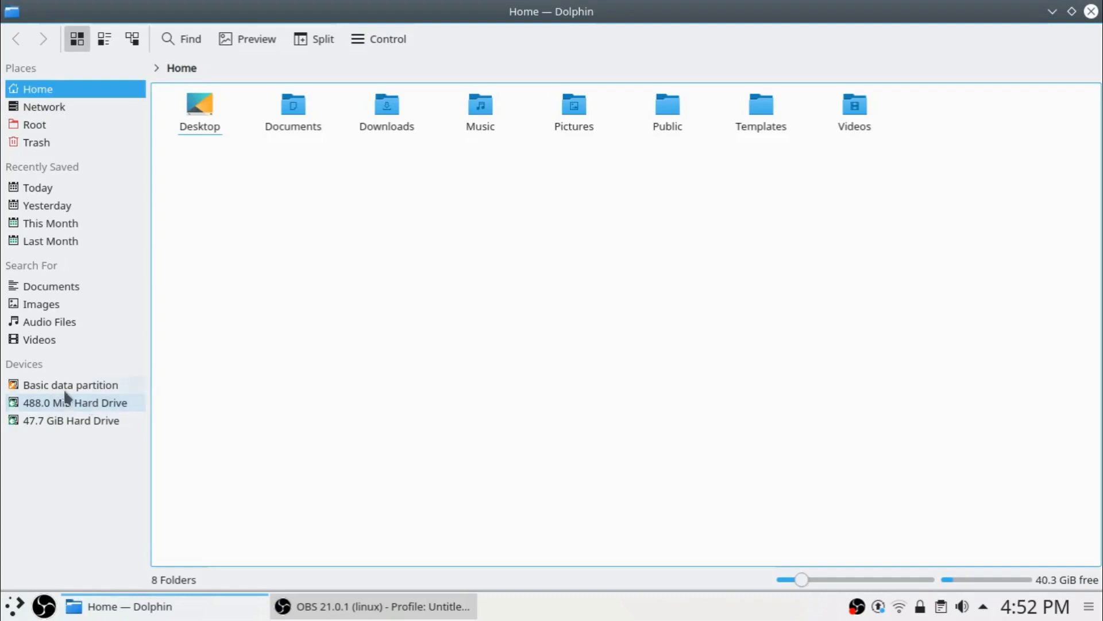
left_click(70, 384)
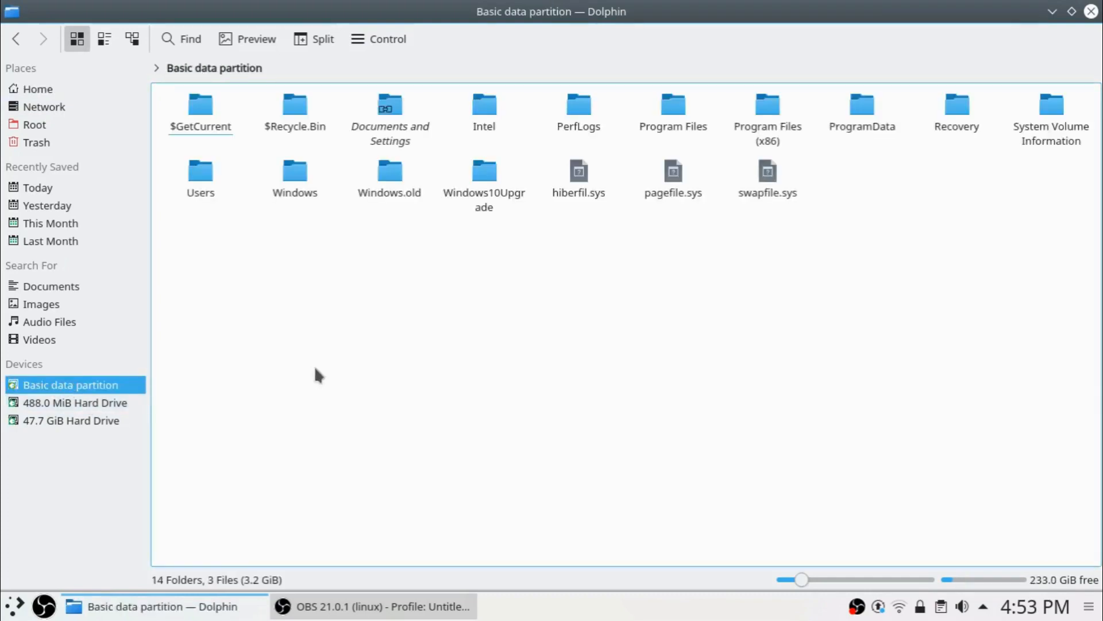
mouse_move(1090, 12)
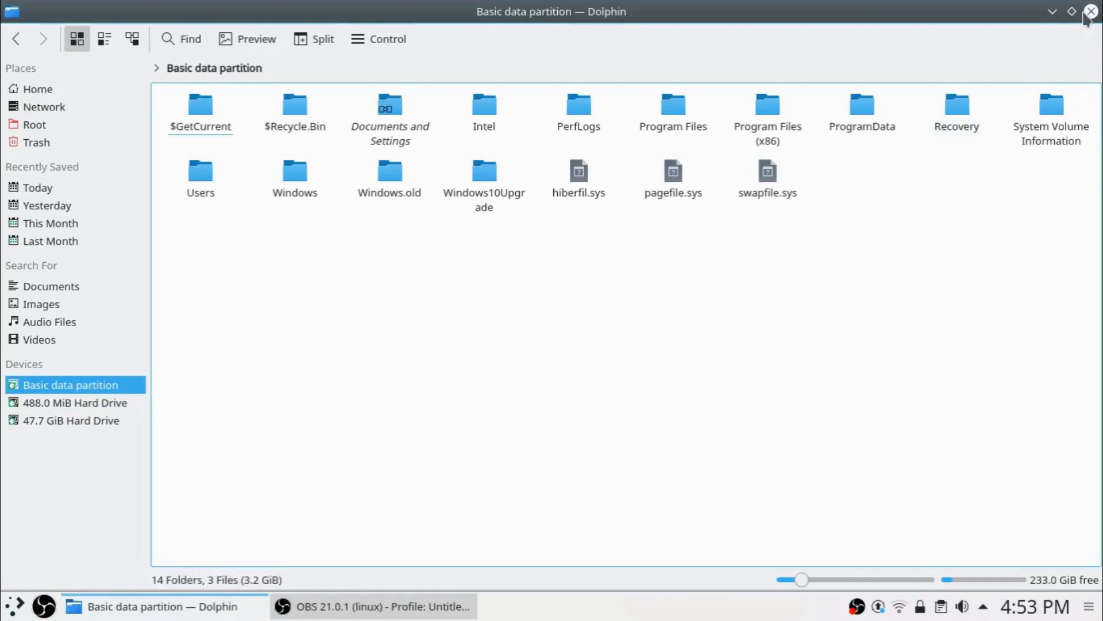
left_click(1091, 12)
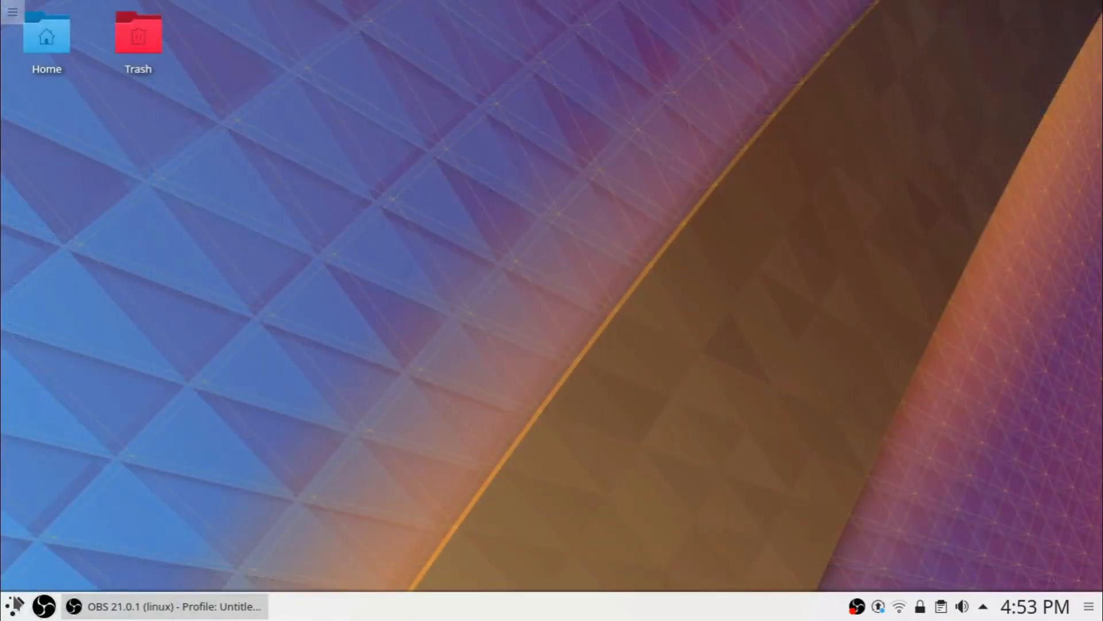
left_click(12, 606)
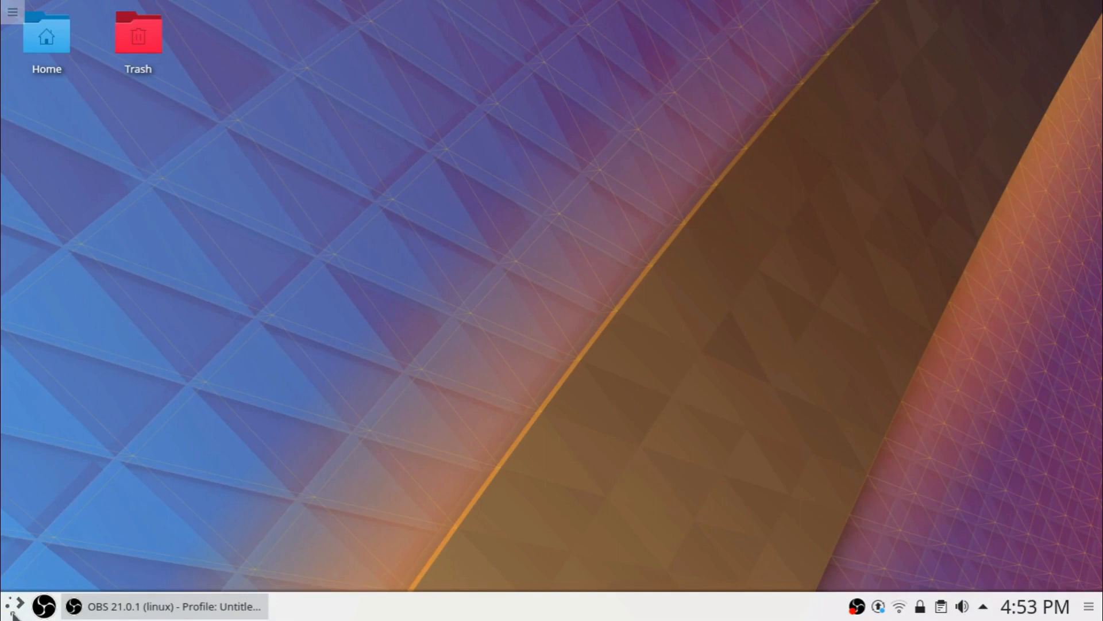
Clear the launcher search and start the Discover software center
type("gp")
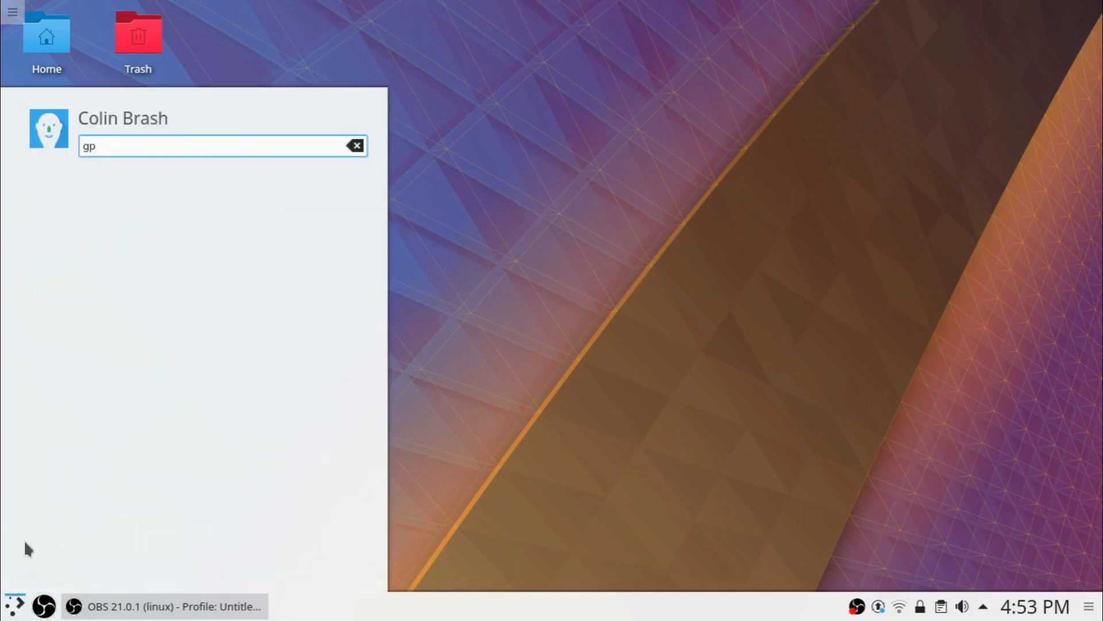
left_click(356, 145)
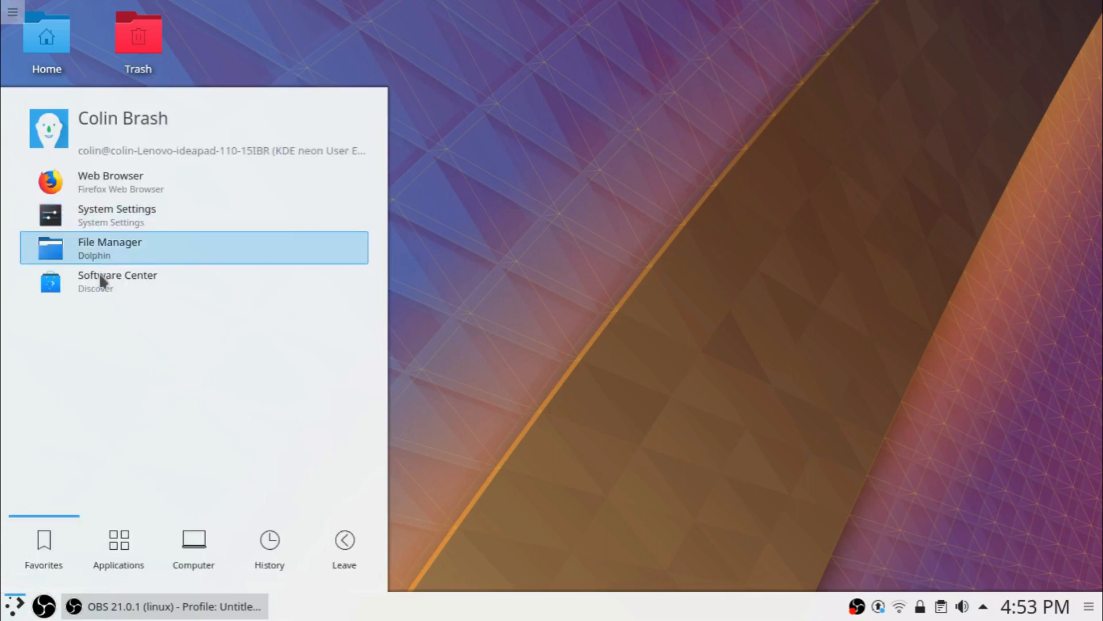
left_click(116, 281)
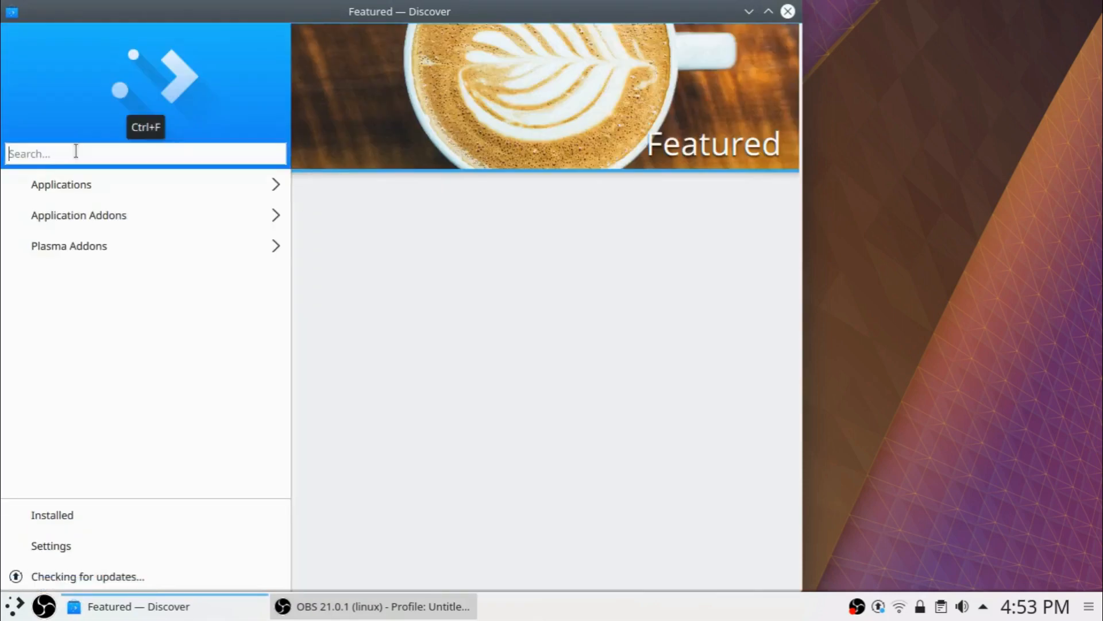
Search Discover for 'kde partition', install KDE Partition Manager with password authorization, and launch it
type("kde part")
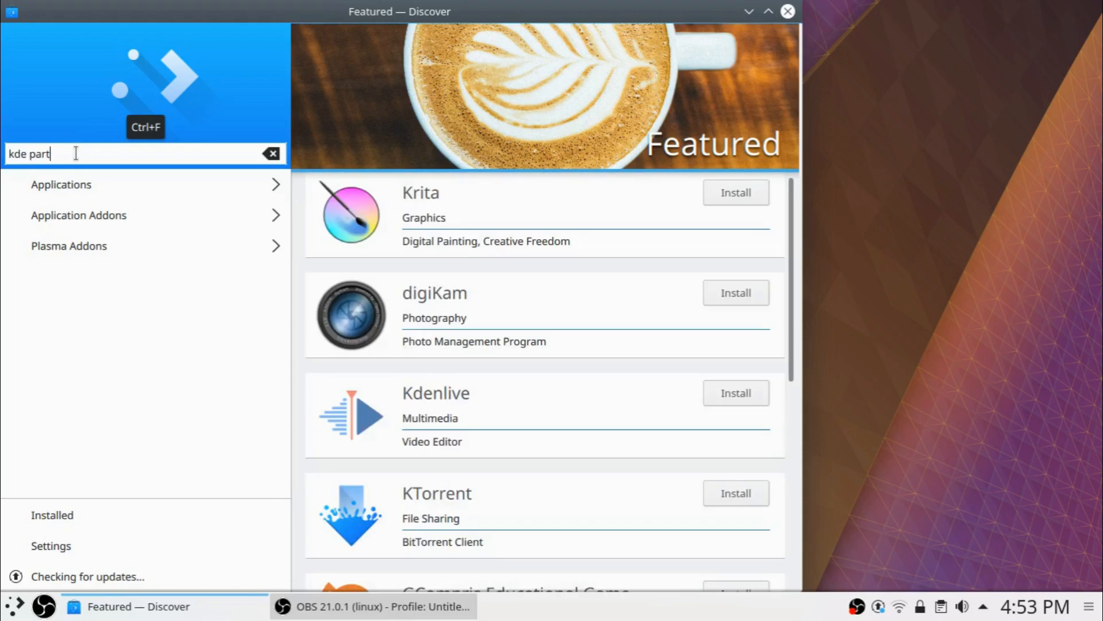
type("ition")
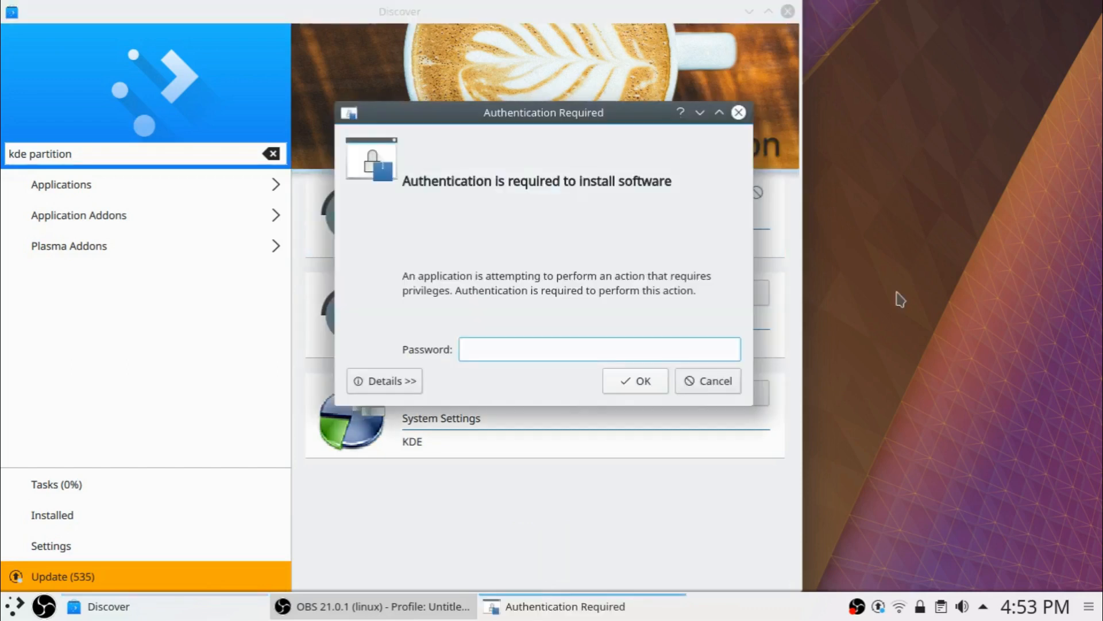
type("•")
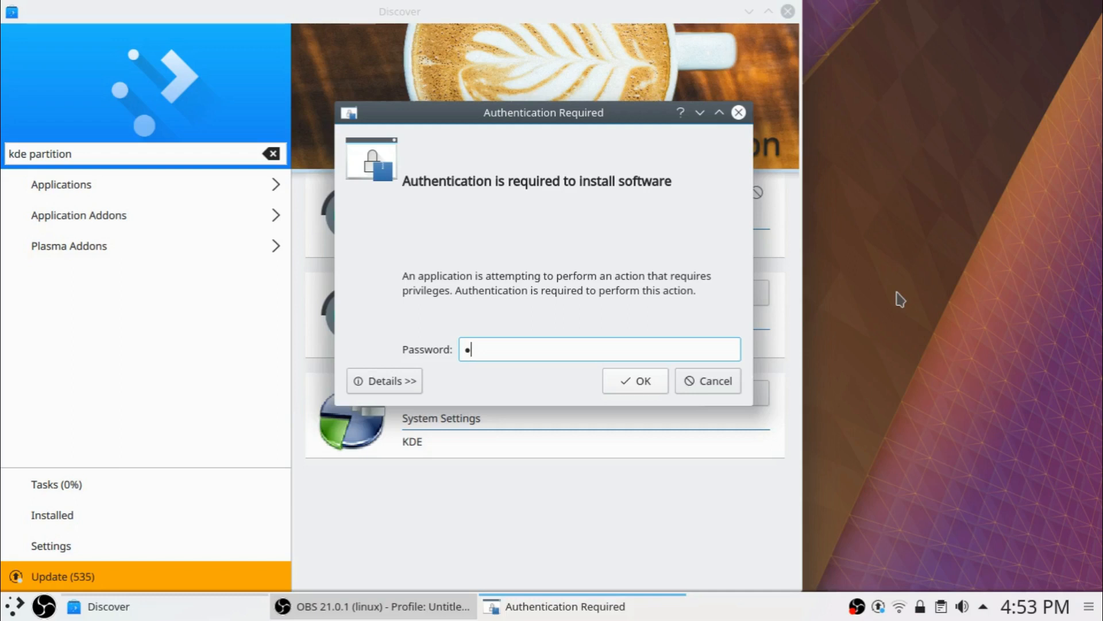
left_click(633, 380)
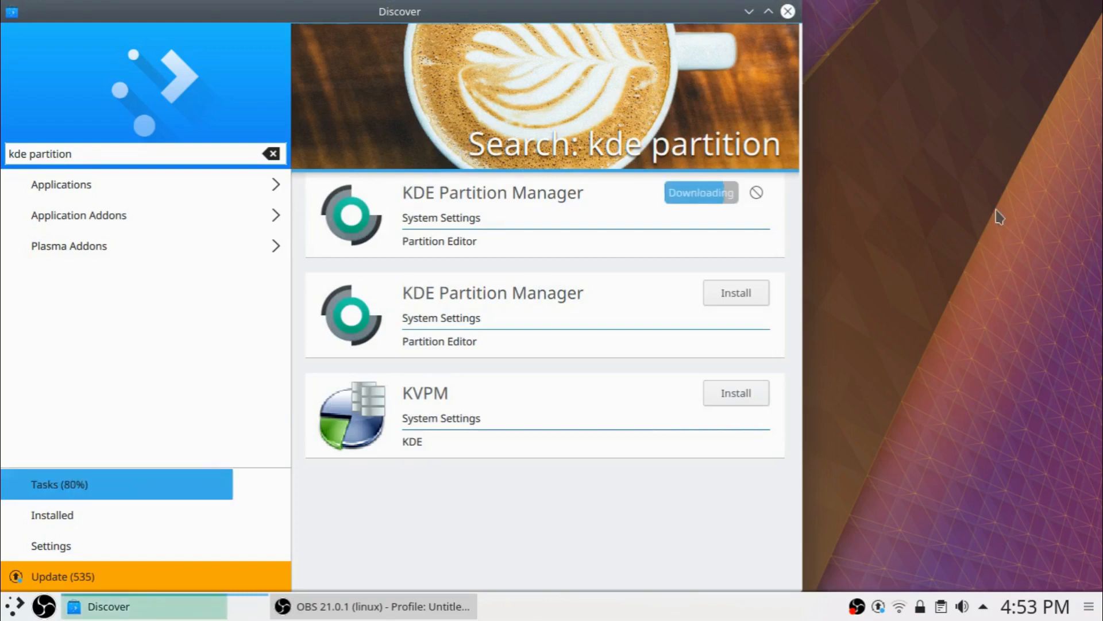
mouse_move(838, 121)
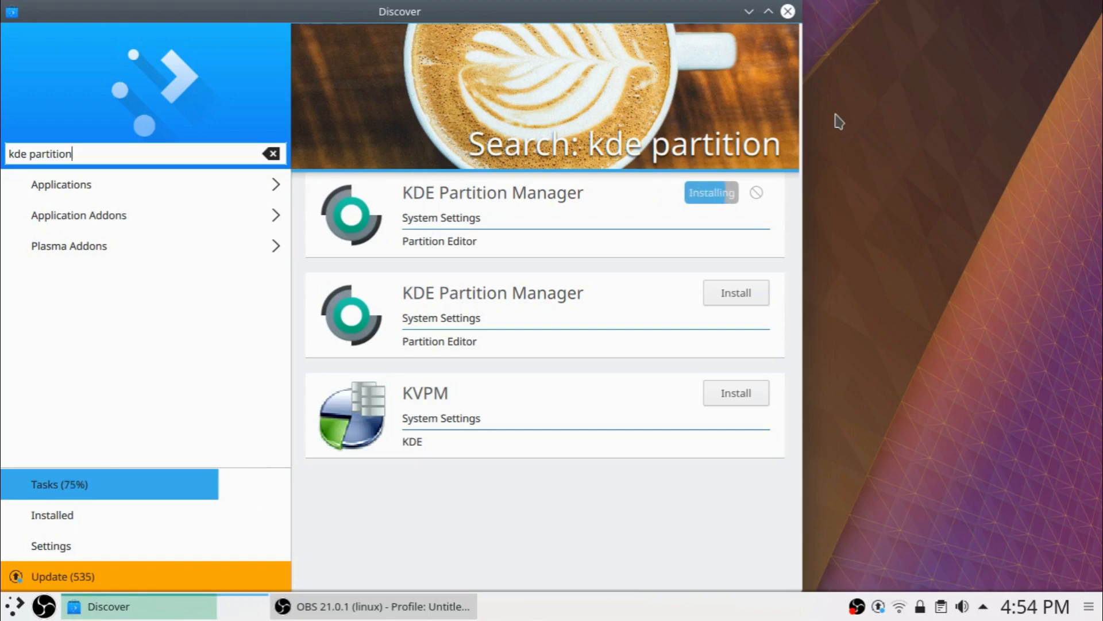
mouse_move(893, 109)
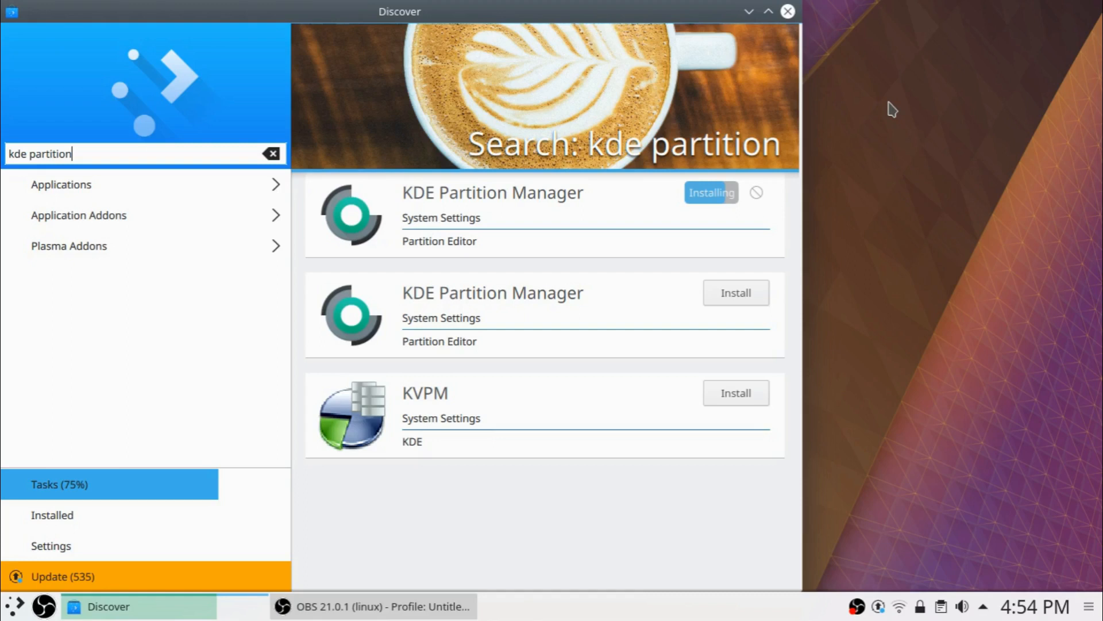
left_click(788, 12)
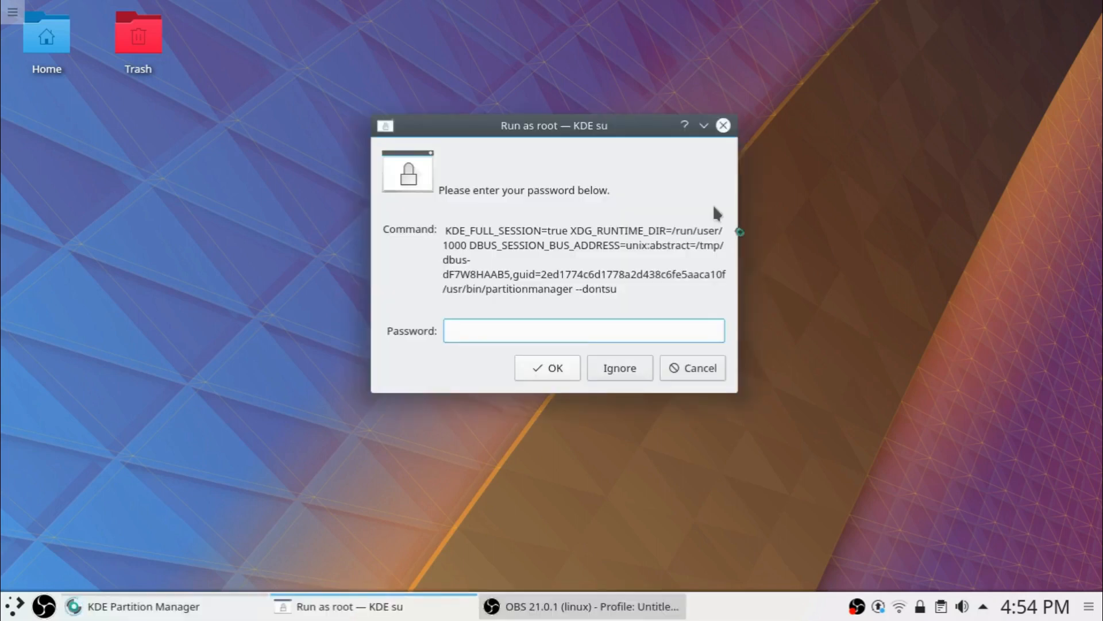
Authenticate as root with the password to open KDE Partition Manager
type("••")
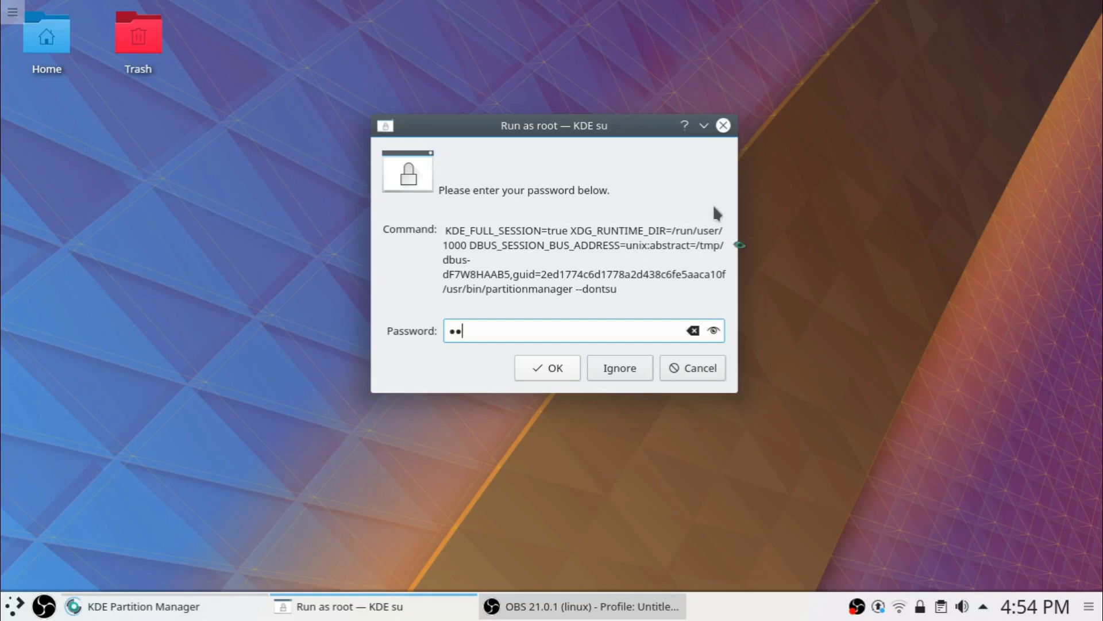
left_click(546, 367)
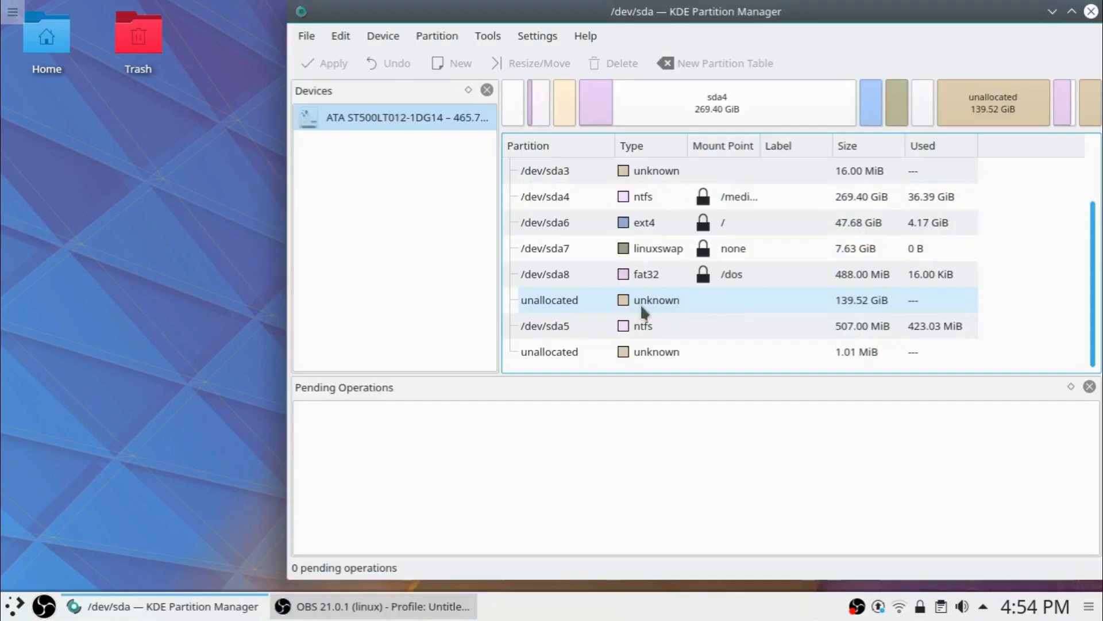
Start a new partition on the 139.52 GiB unallocated space via its context menu
left_click(633, 300)
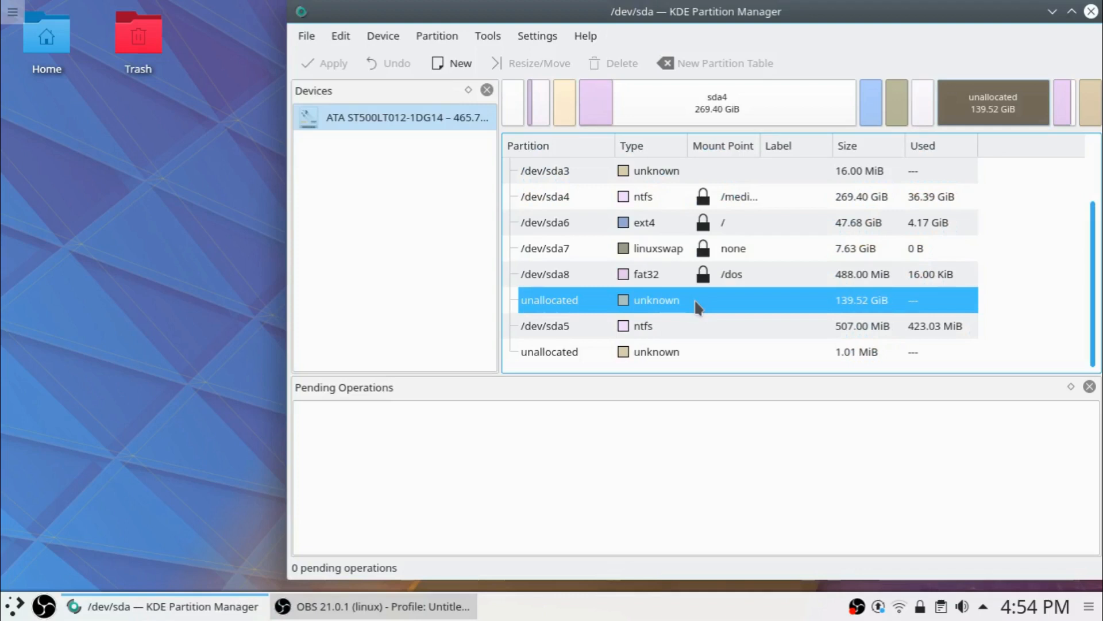
right_click(696, 300)
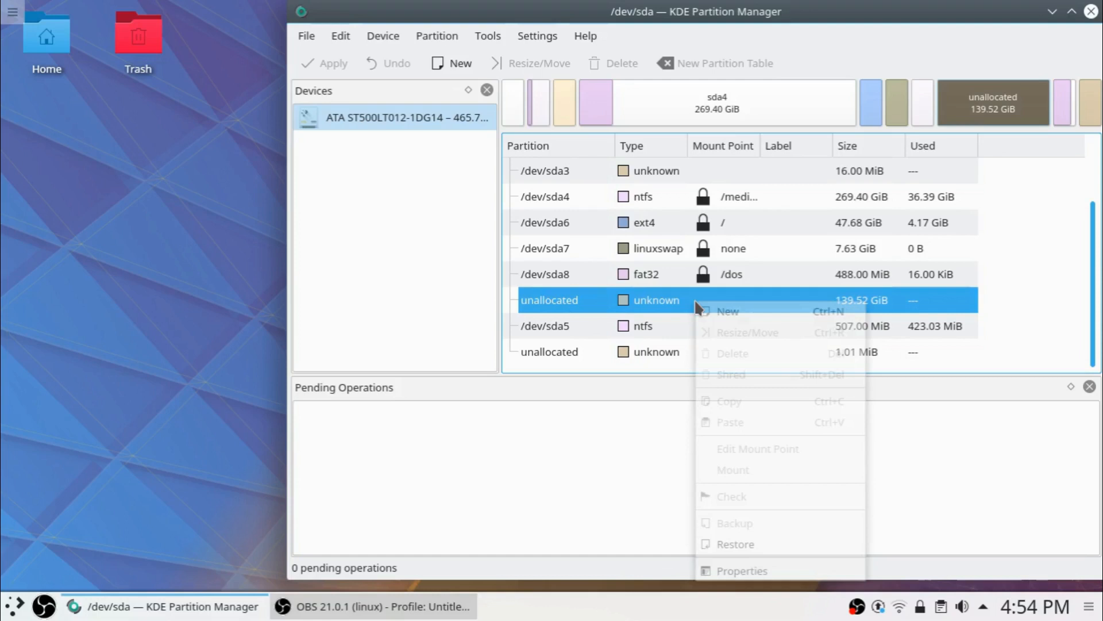
left_click(728, 311)
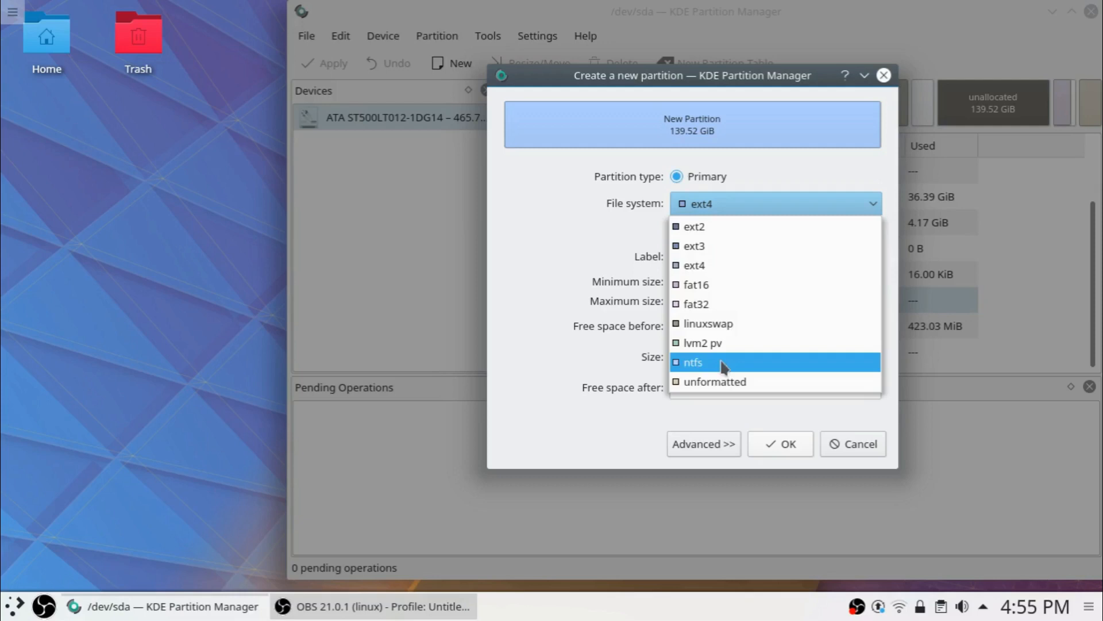
Choose ntfs as the file system, label it 'Data', and confirm
left_click(692, 362)
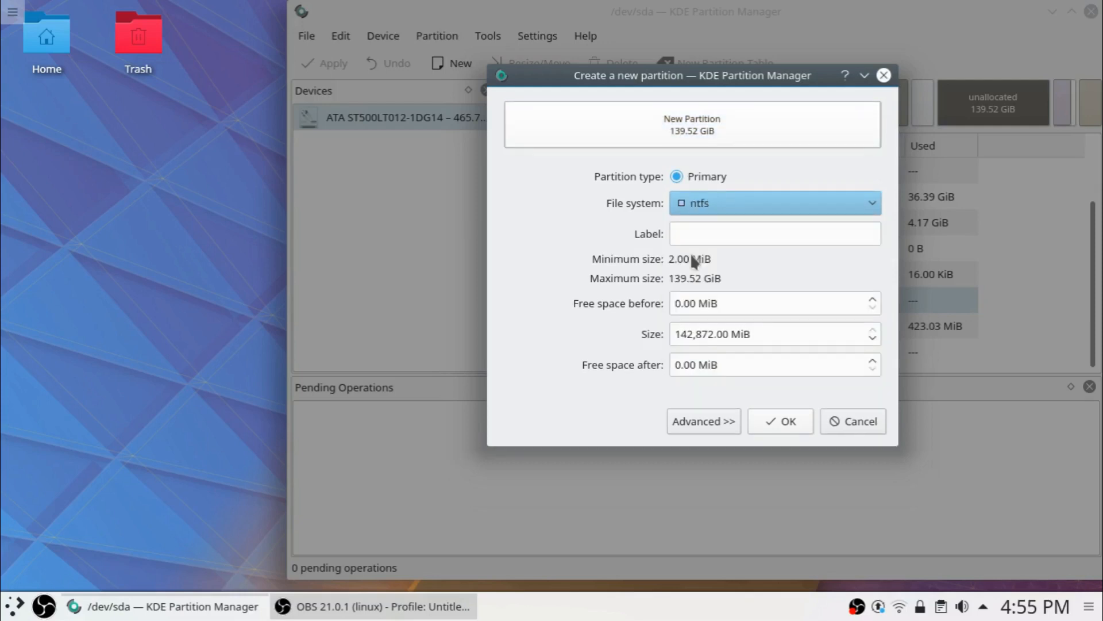
type("Data")
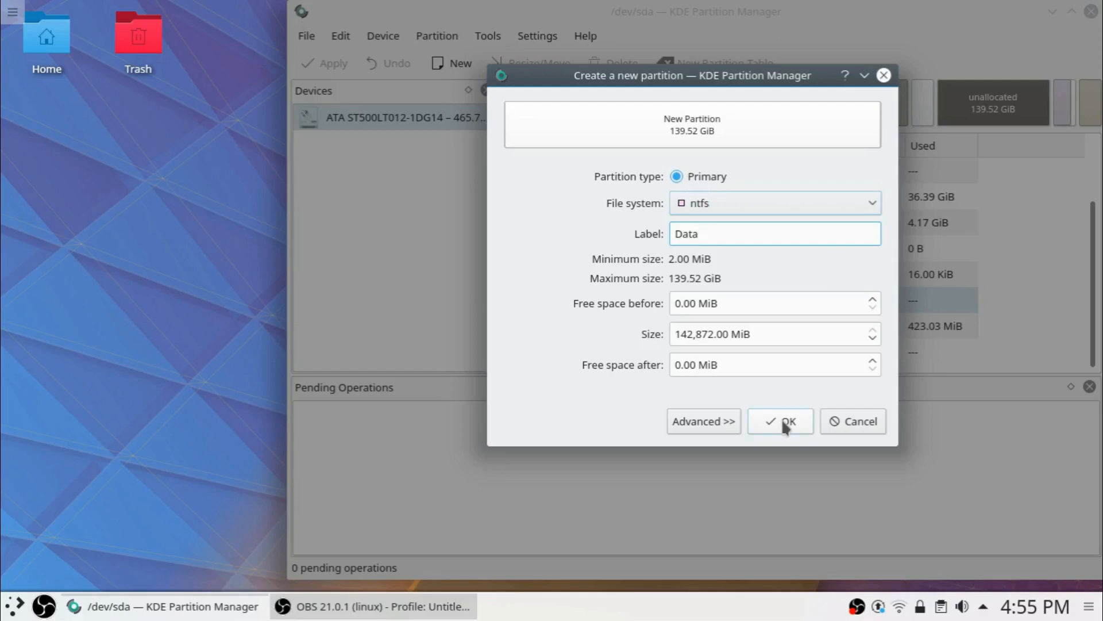
left_click(780, 421)
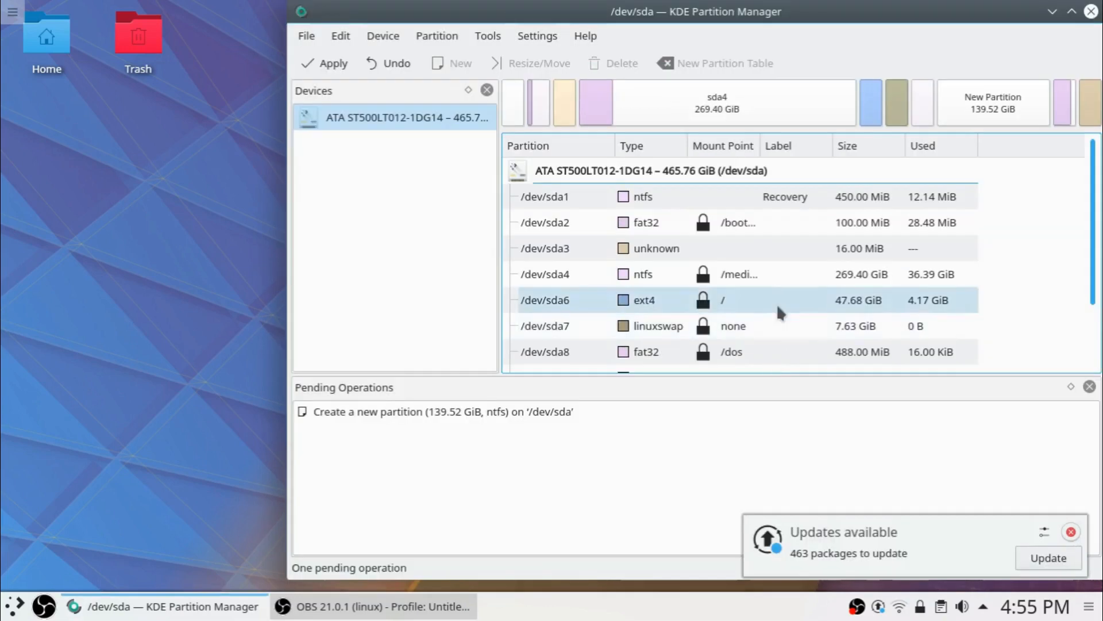
Check the New Partition row in the list and submit it with Apply
scroll("down", 3)
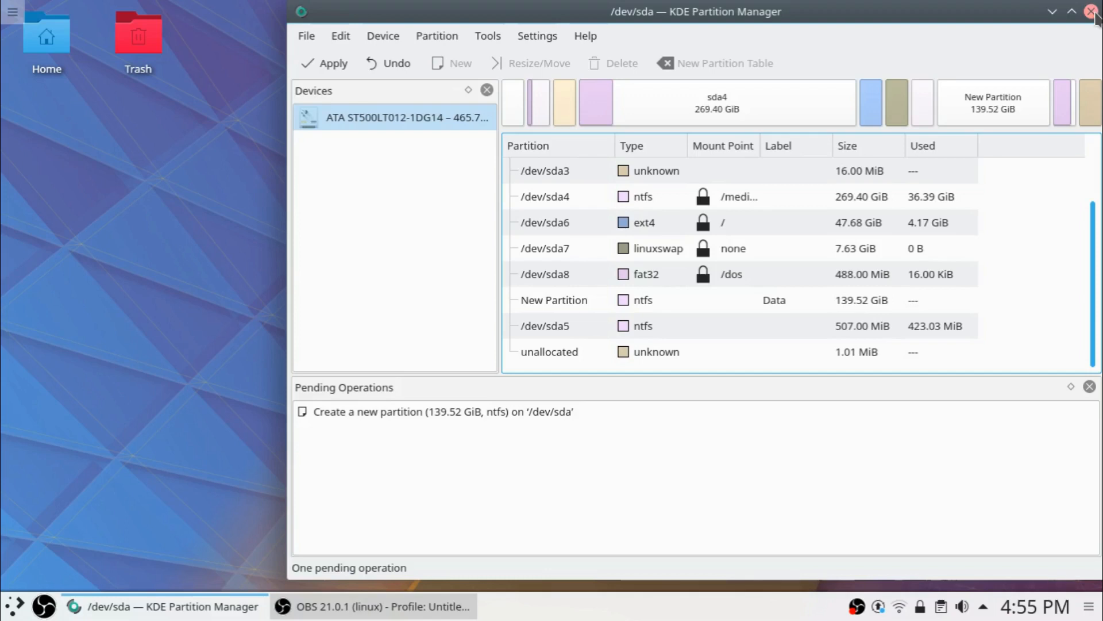
left_click(1091, 12)
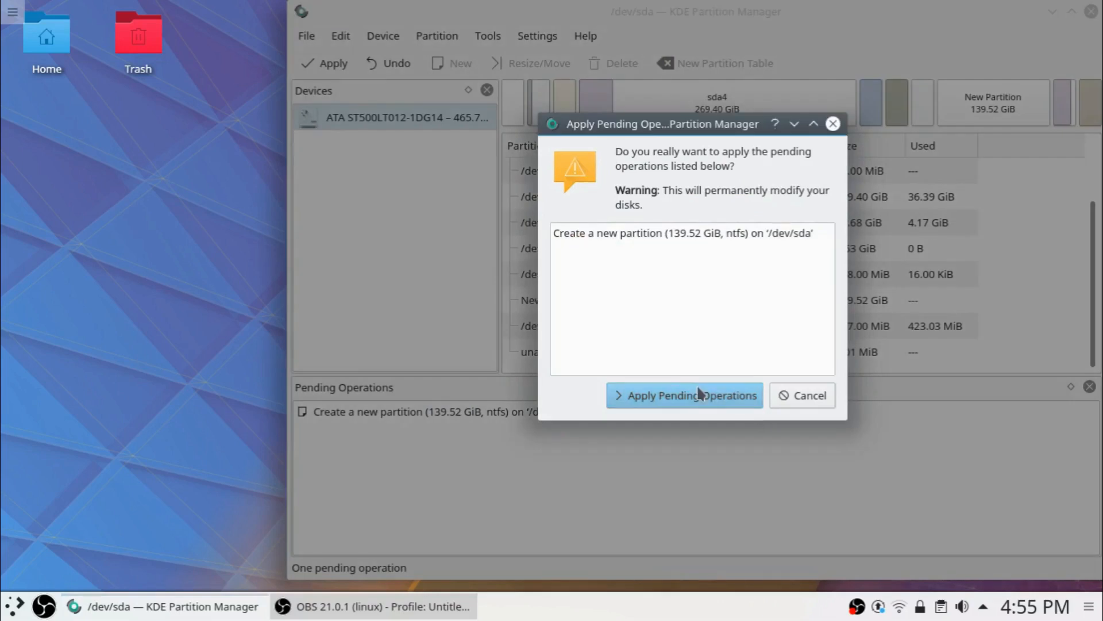
Confirm creating the partition, dismiss the completion report, and open Dolphin at Home
left_click(685, 395)
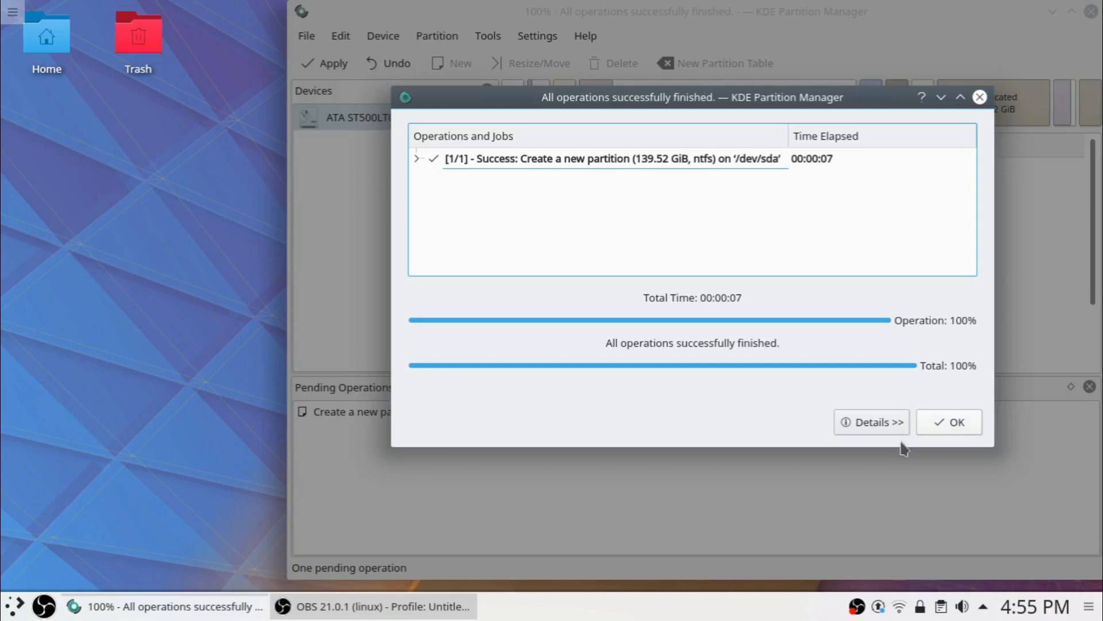
left_click(948, 421)
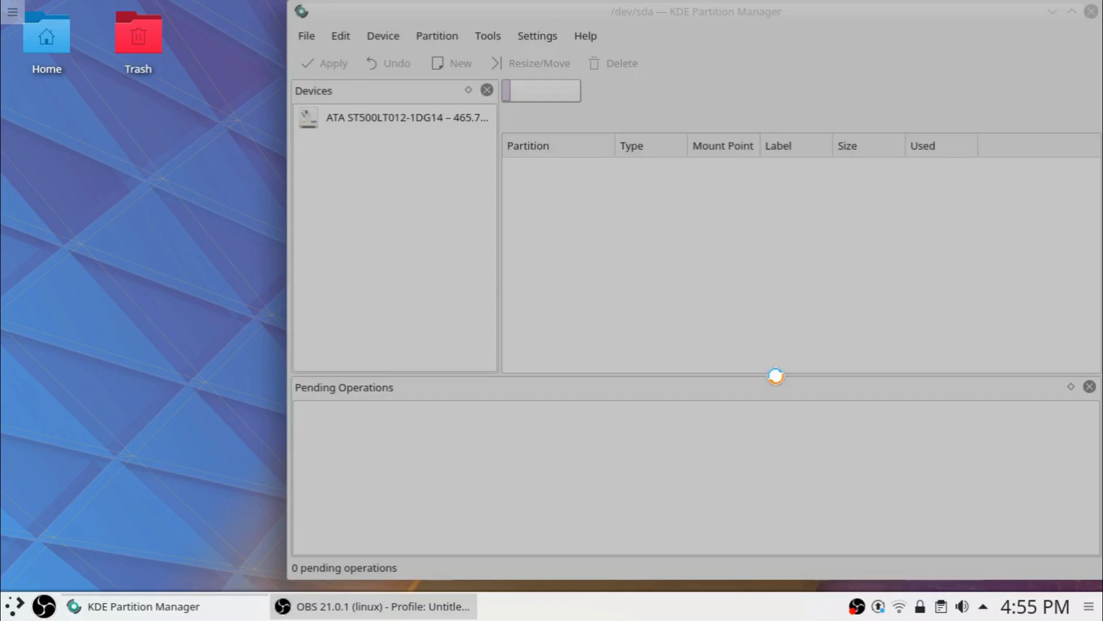
left_click(406, 117)
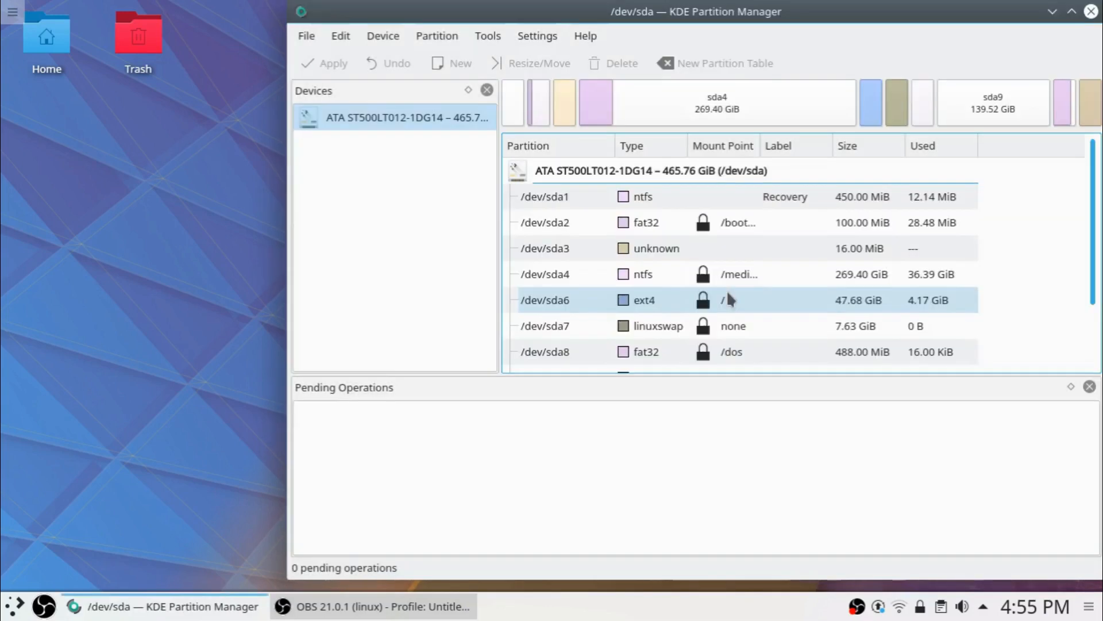
scroll("down", 3)
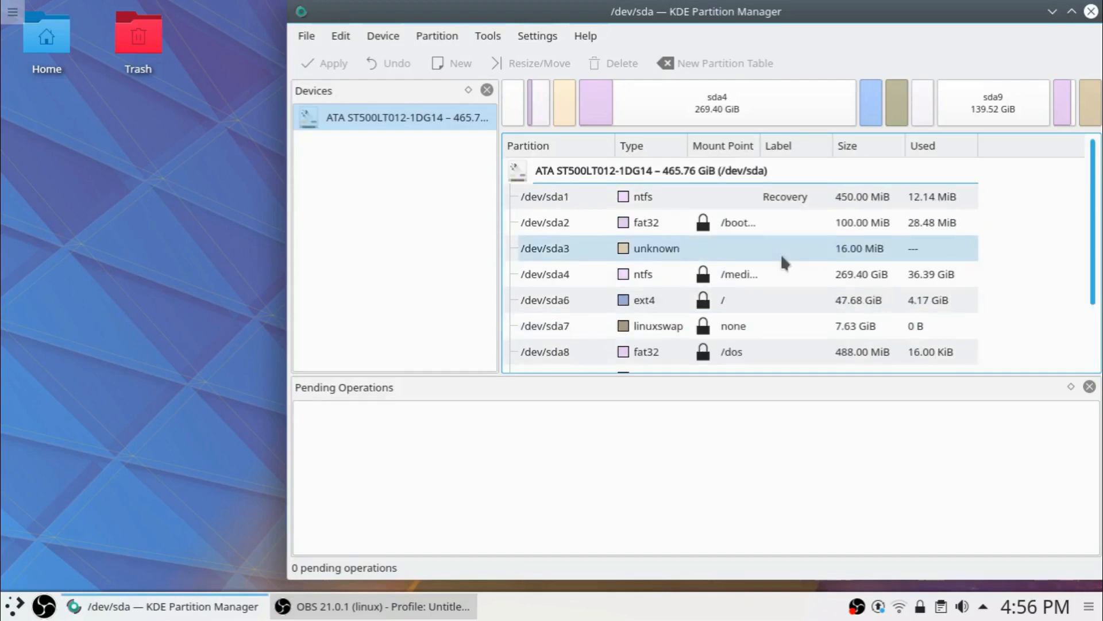
scroll("down", 3)
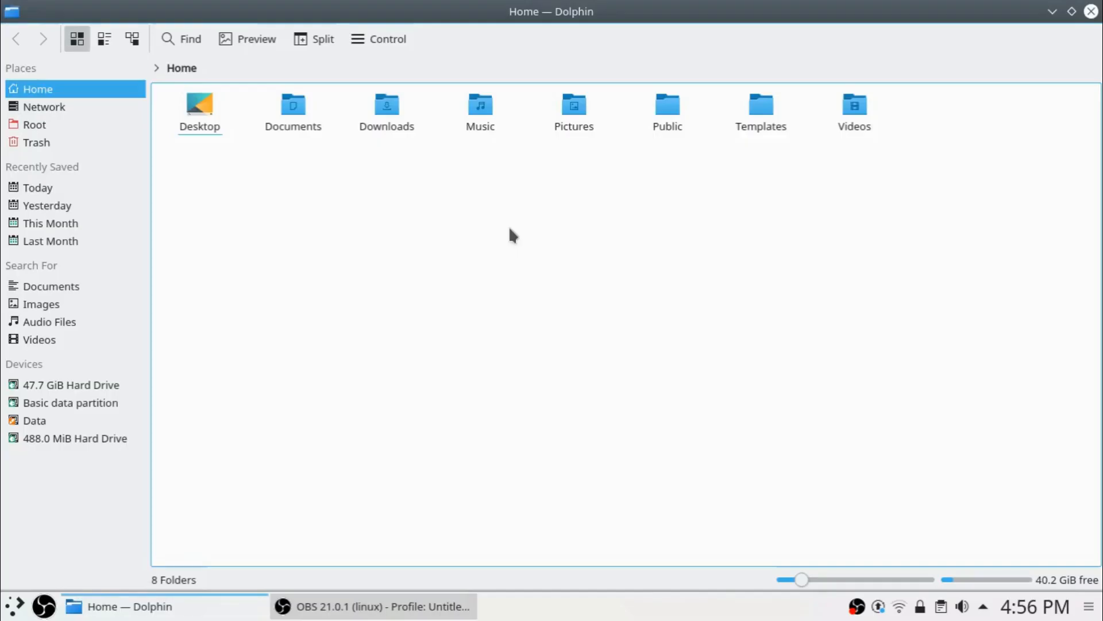
Open the Data partition, create a folder named 'Share', and open it
left_click(34, 420)
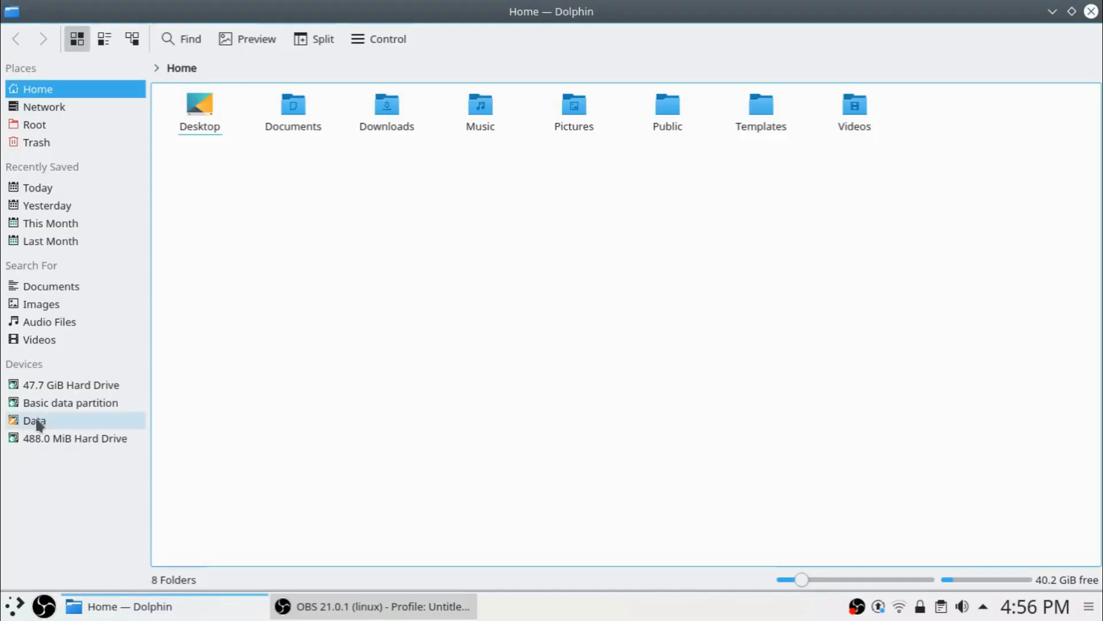
left_click(34, 420)
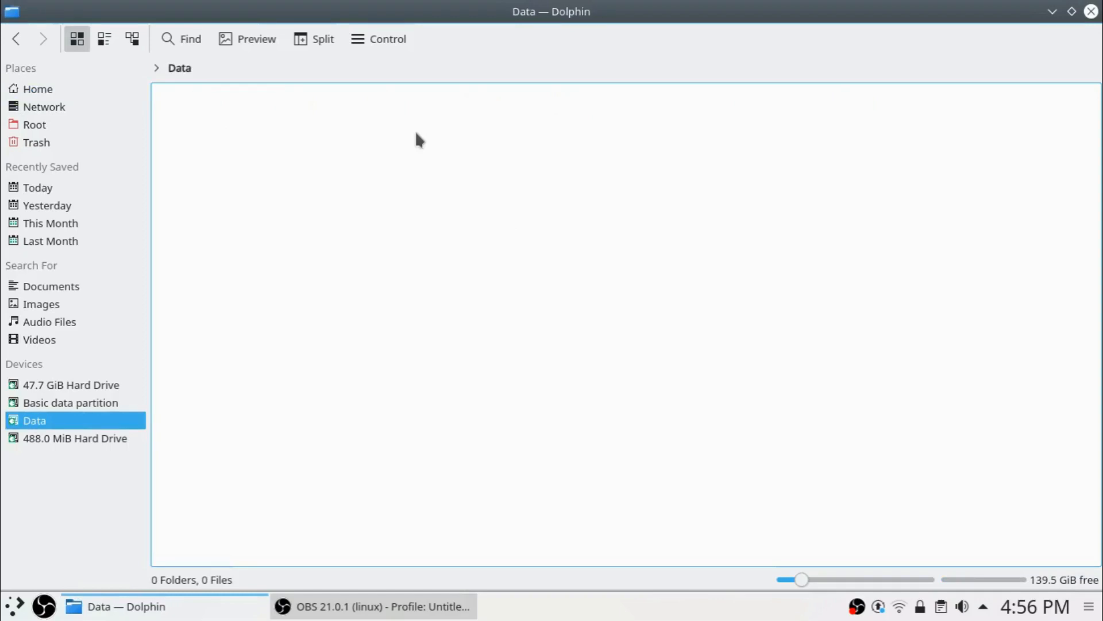
right_click(415, 139)
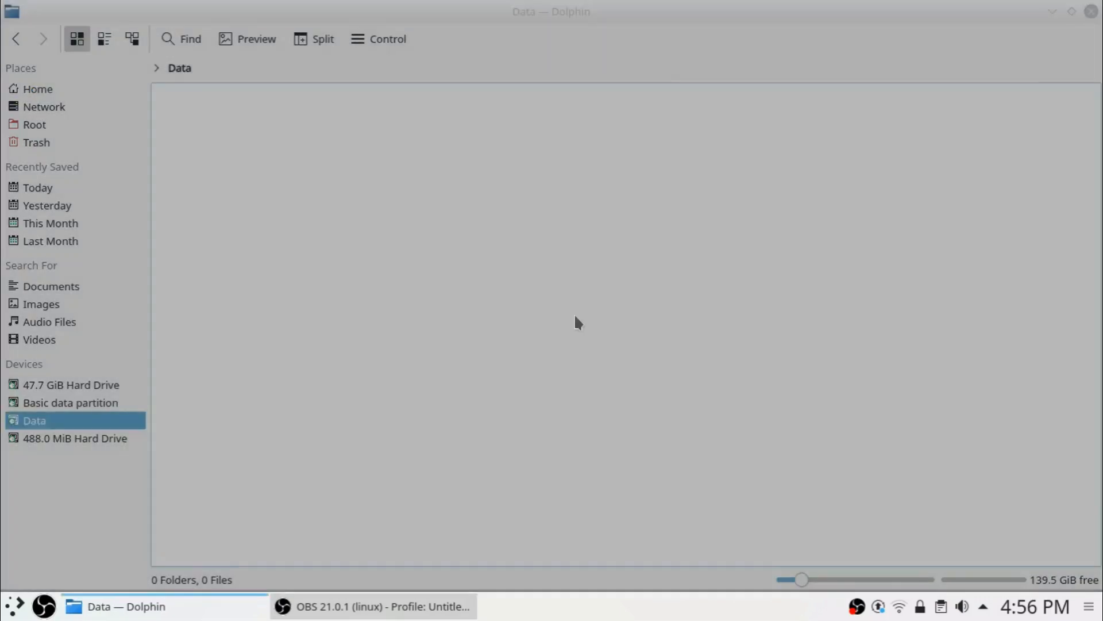
right_click(577, 323)
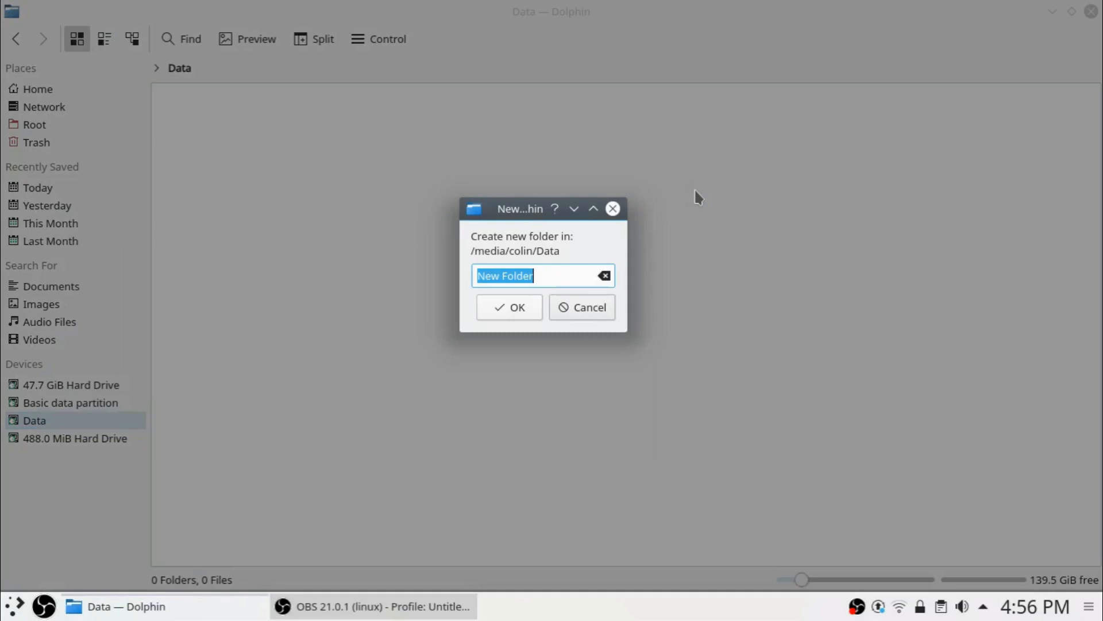
type("Shar")
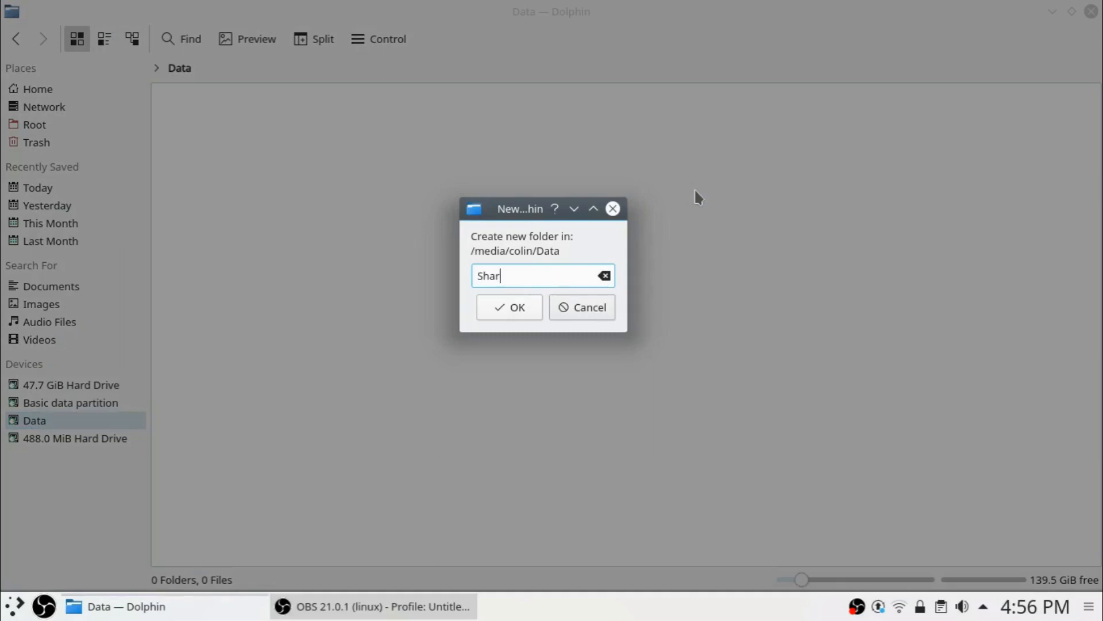
left_click(508, 306)
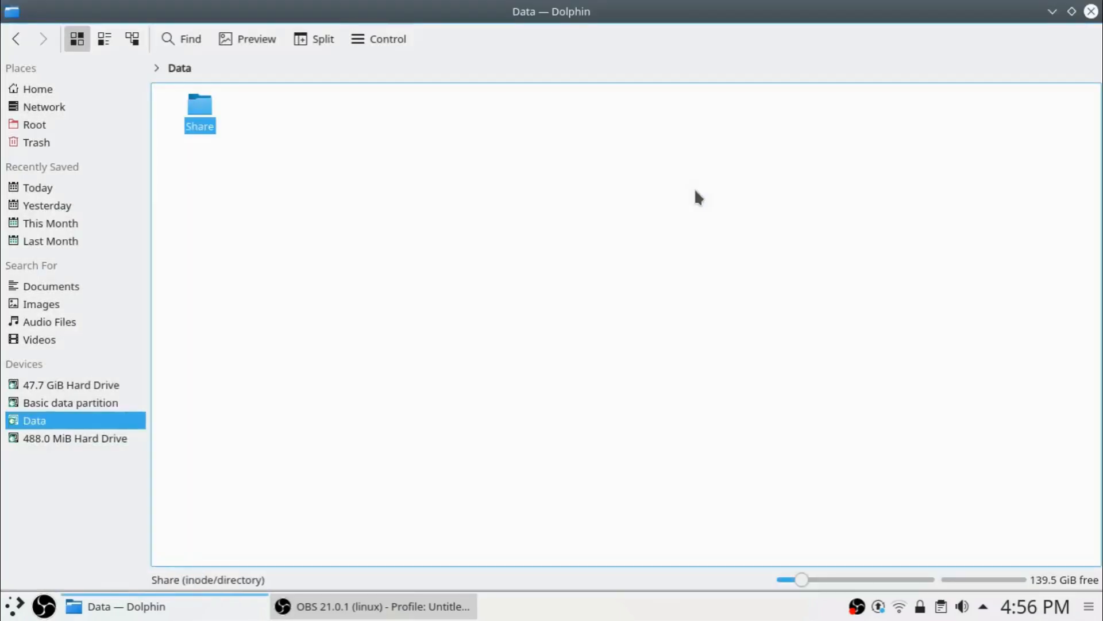
double_click(200, 112)
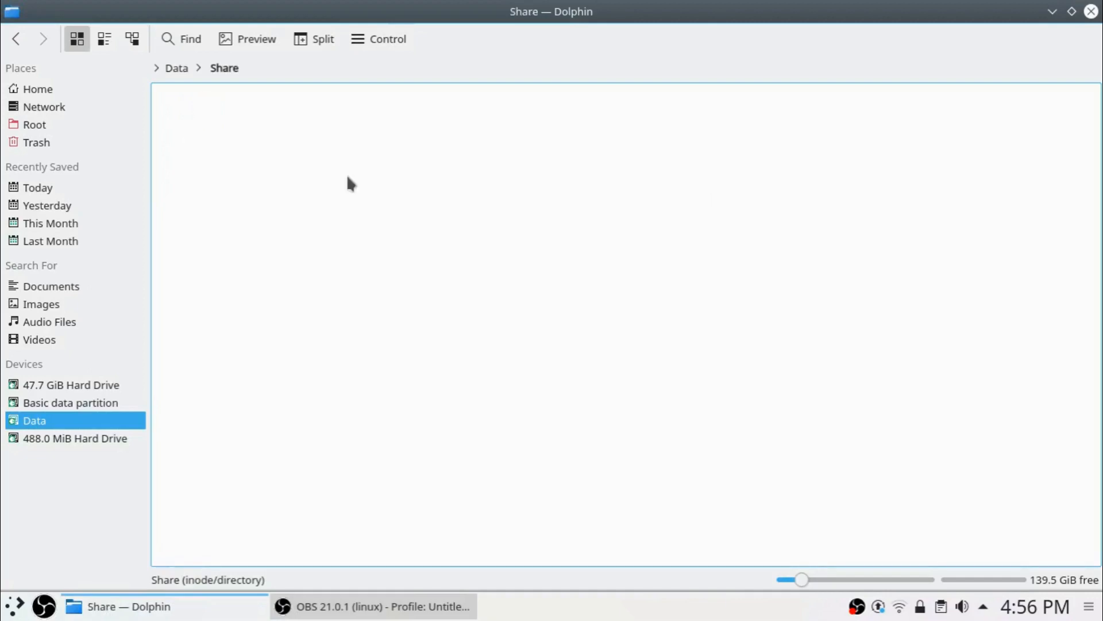
Create a text file named 'share' inside Share, then close Dolphin
right_click(350, 183)
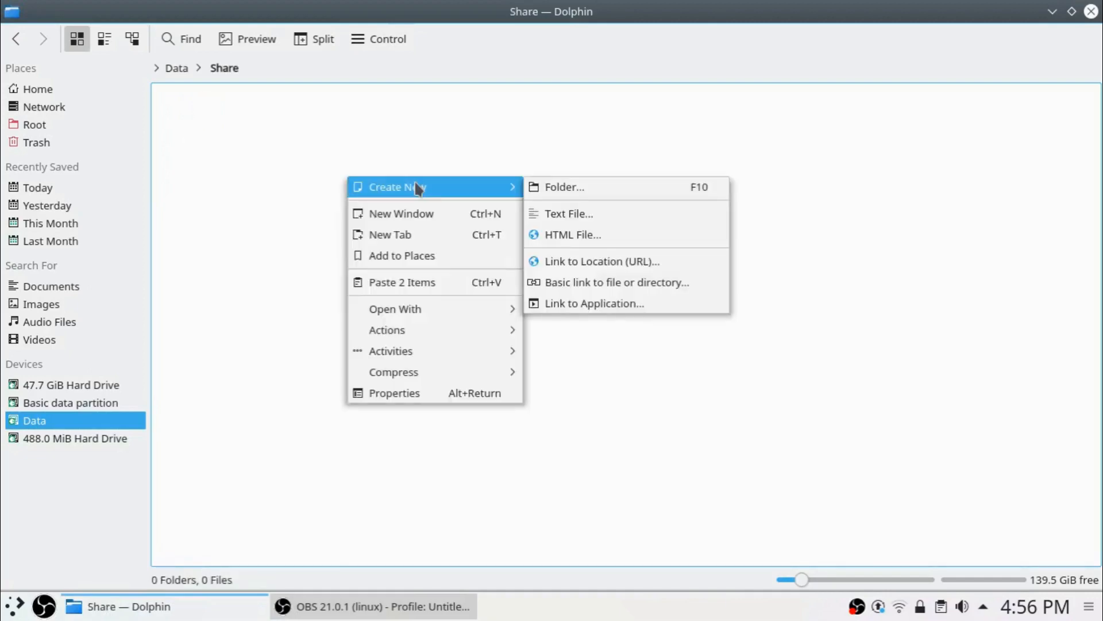
left_click(570, 213)
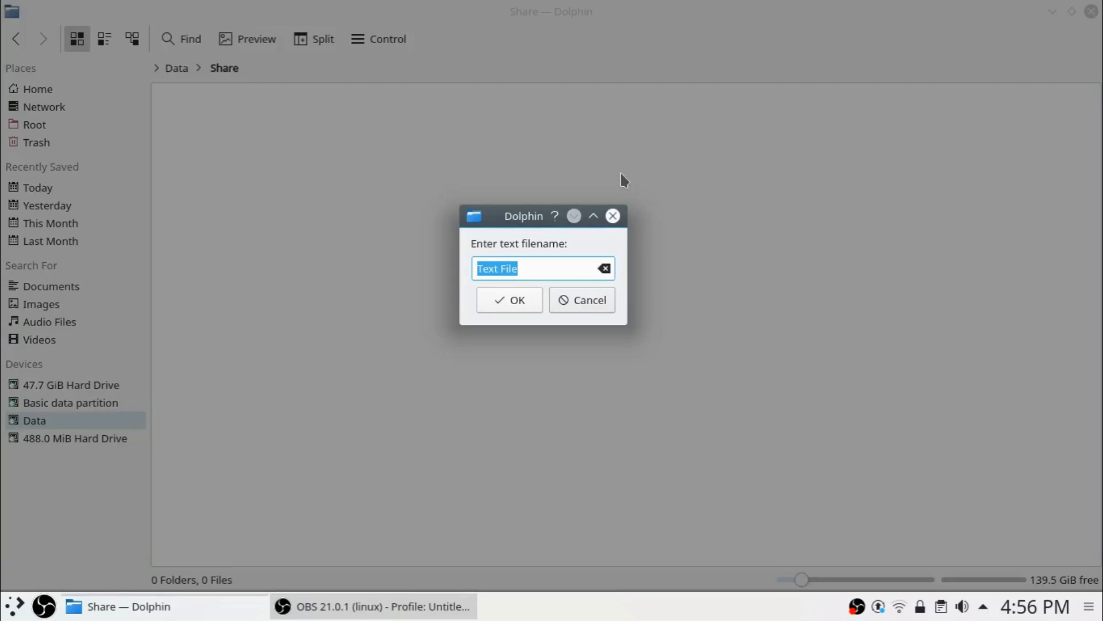
type("share")
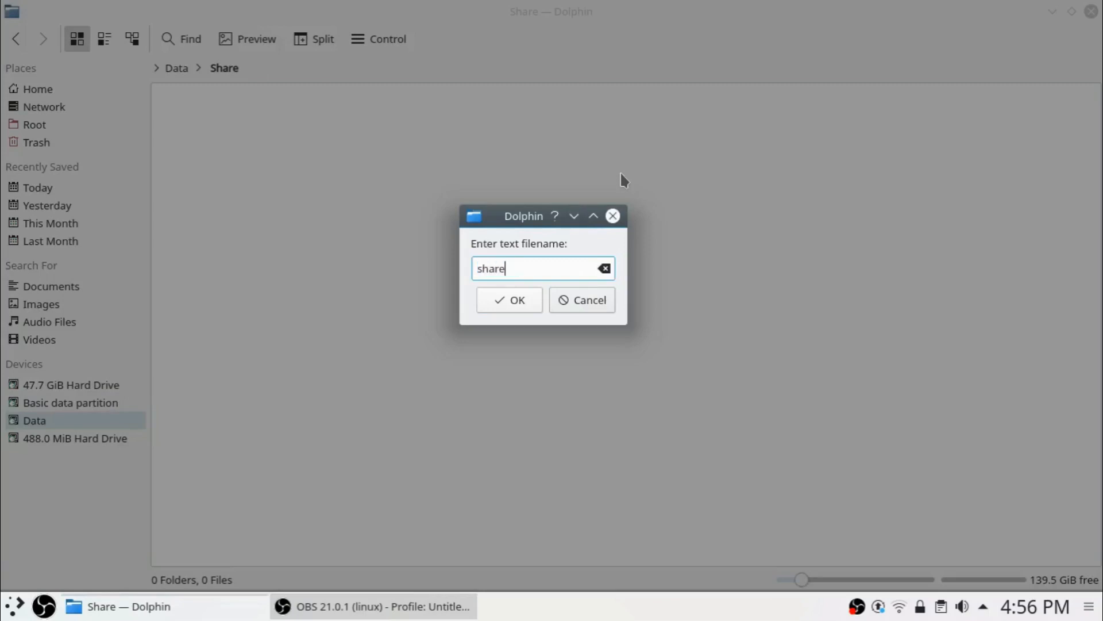
left_click(508, 298)
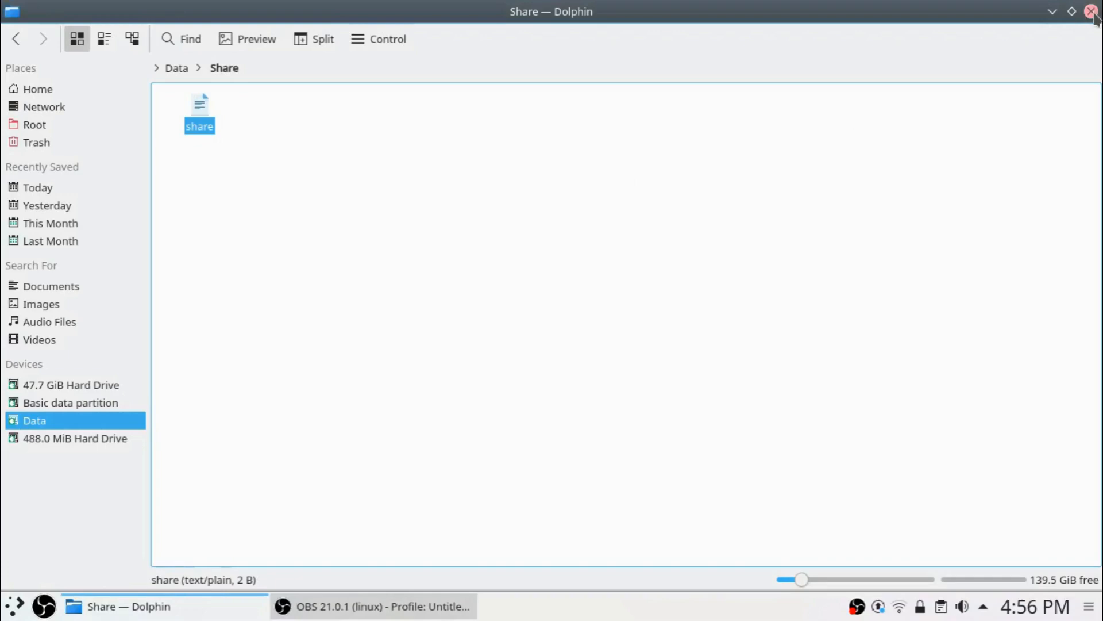
left_click(1092, 12)
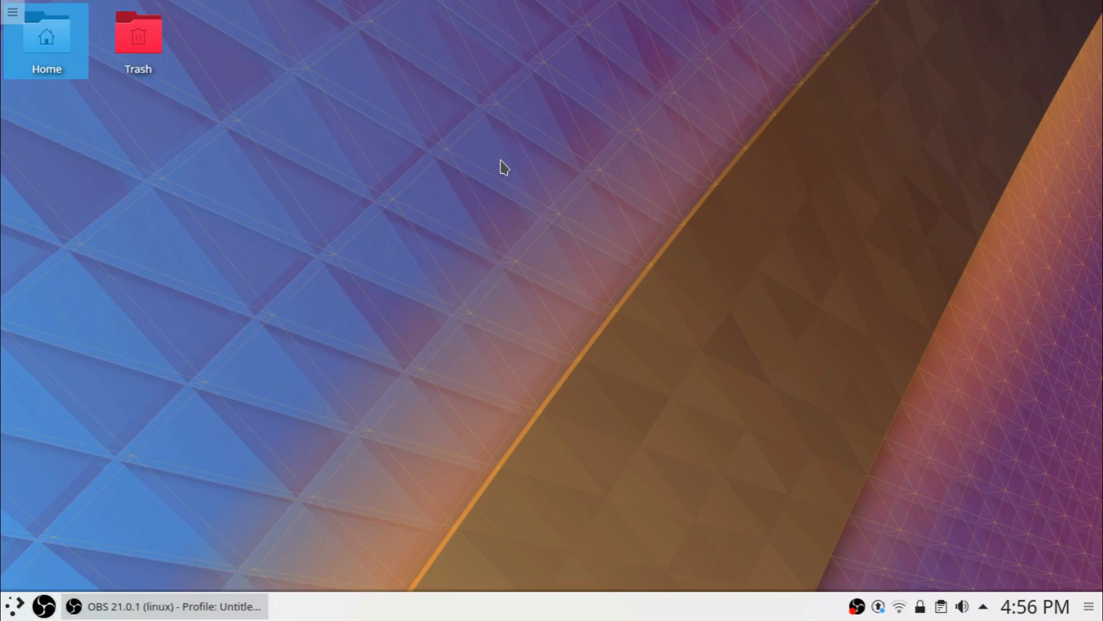
mouse_move(316, 336)
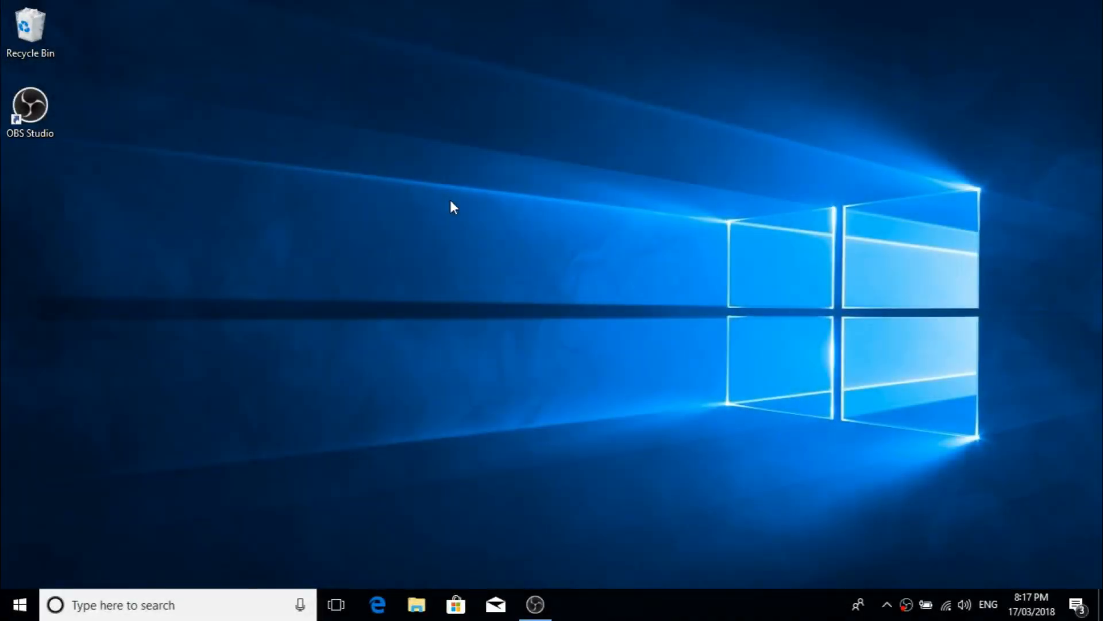
mouse_move(135, 521)
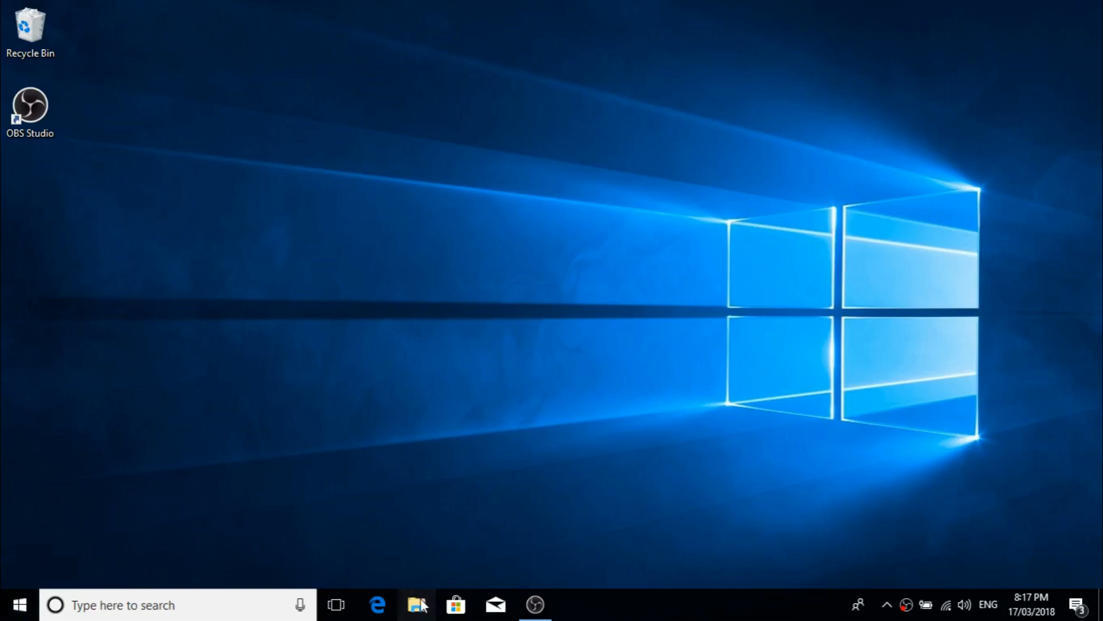
Browse via This PC into Data (E:) and open its Share folder
left_click(416, 605)
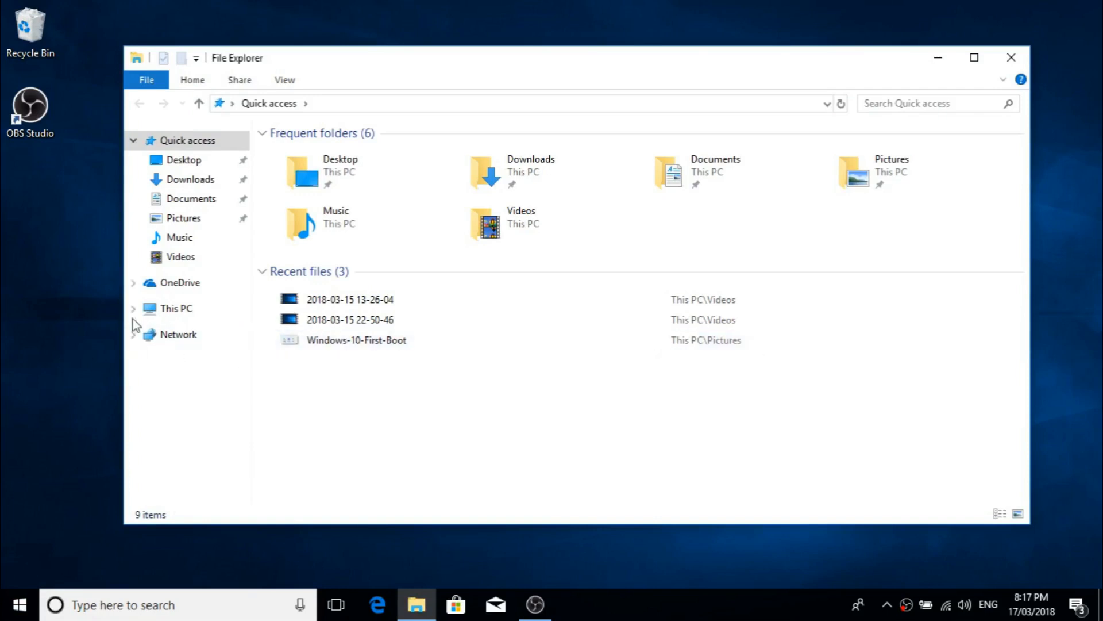
left_click(176, 308)
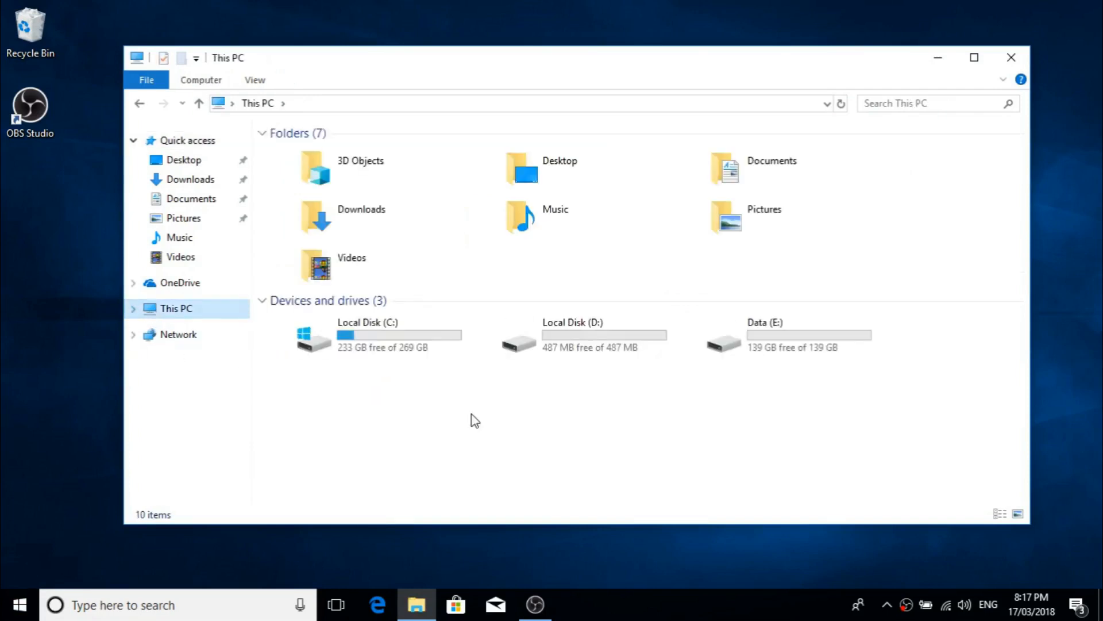
left_click(774, 335)
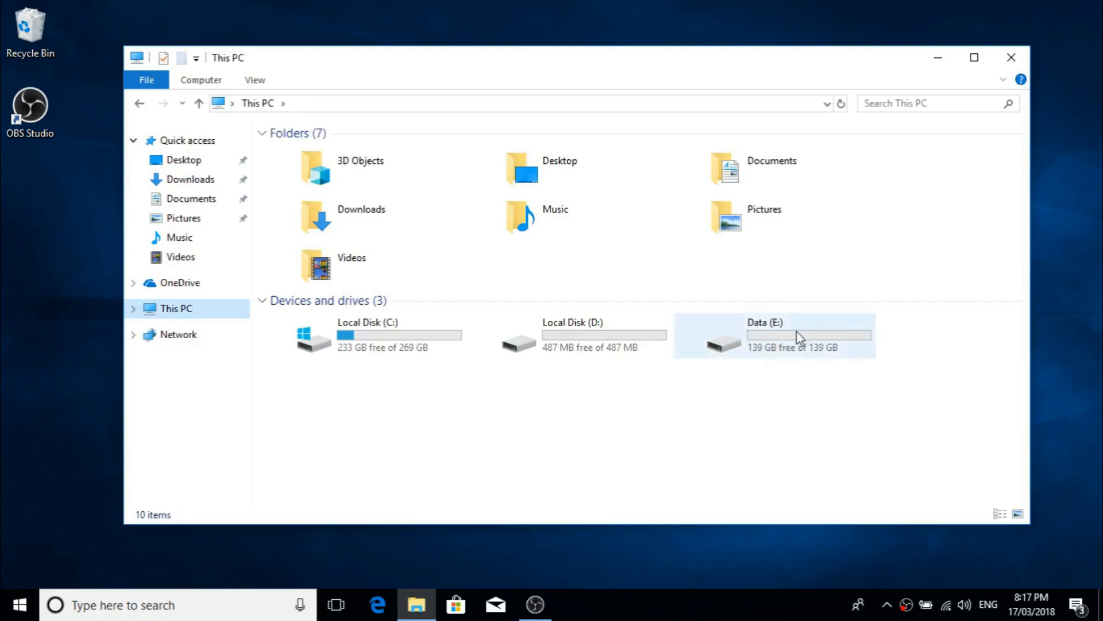
double_click(774, 336)
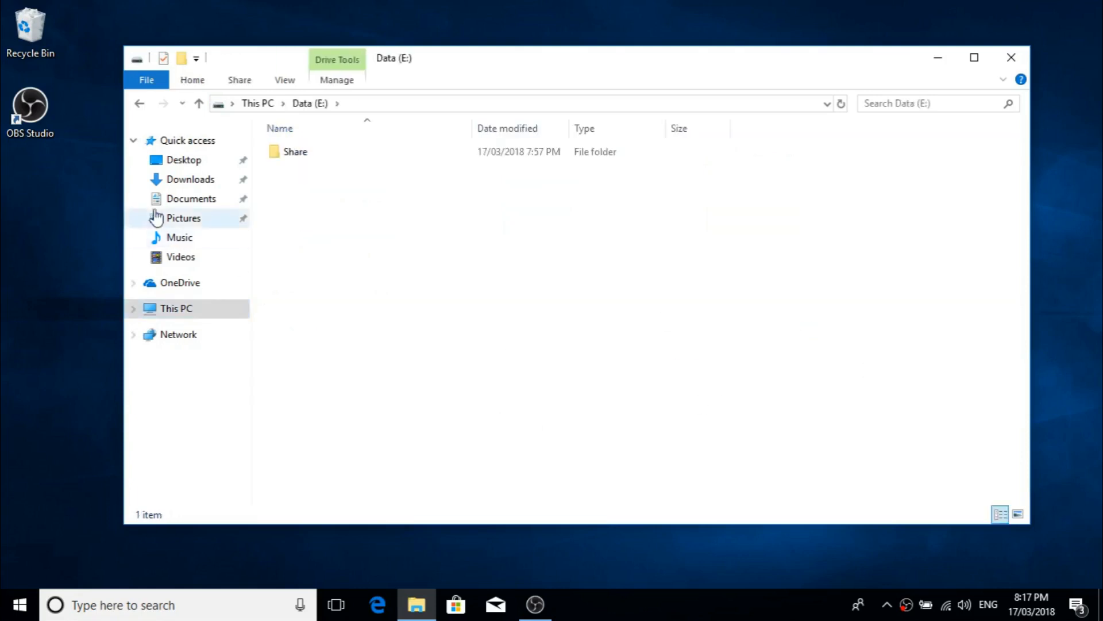
double_click(295, 151)
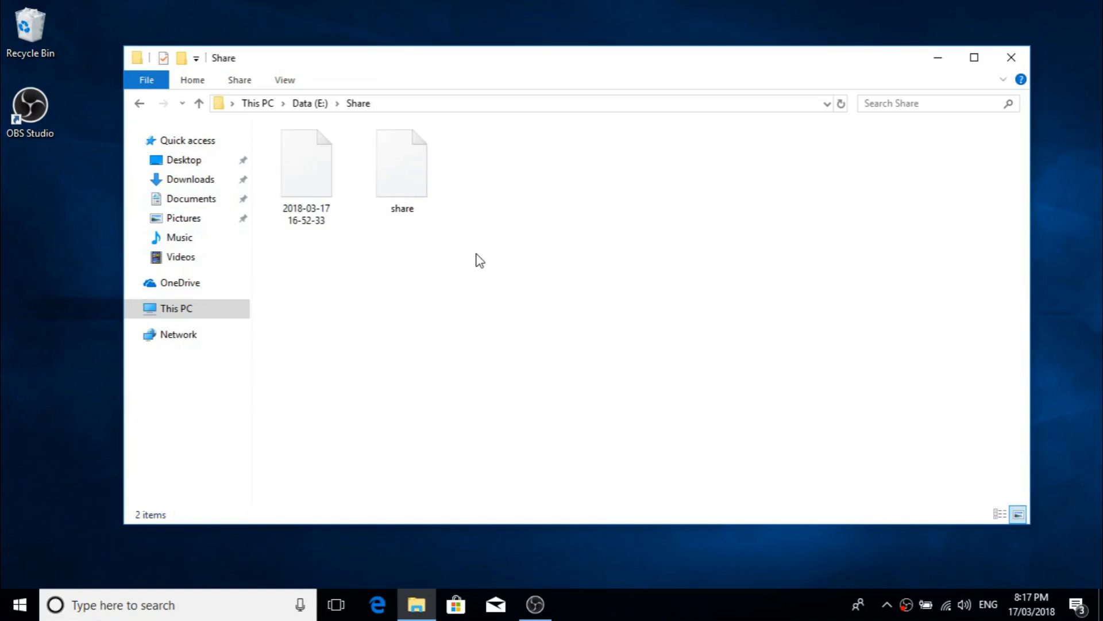
left_click(306, 165)
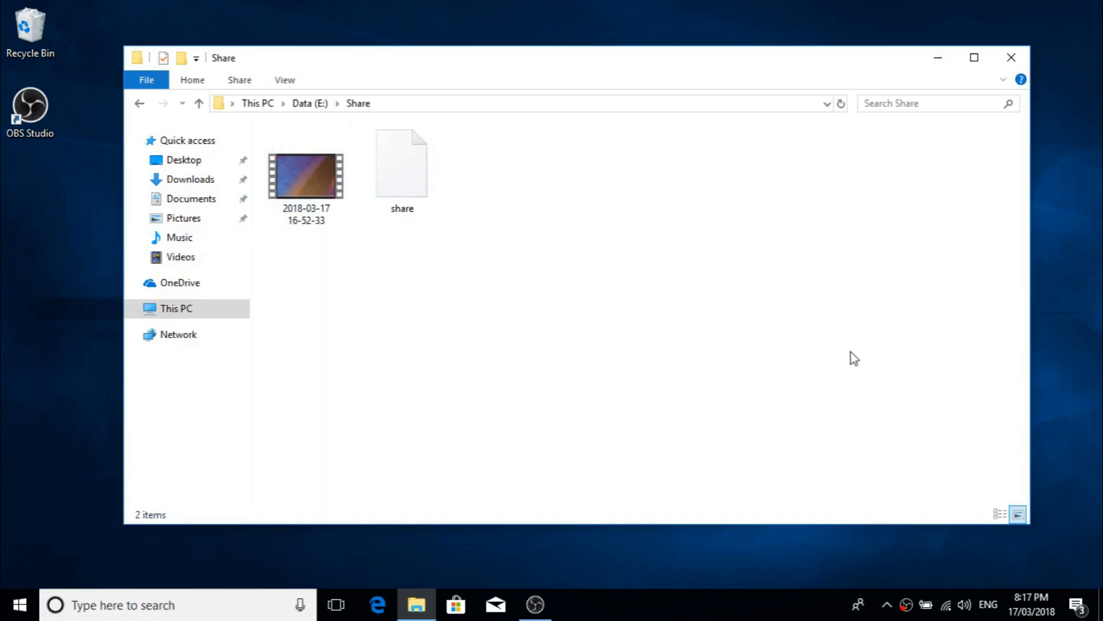
mouse_move(743, 262)
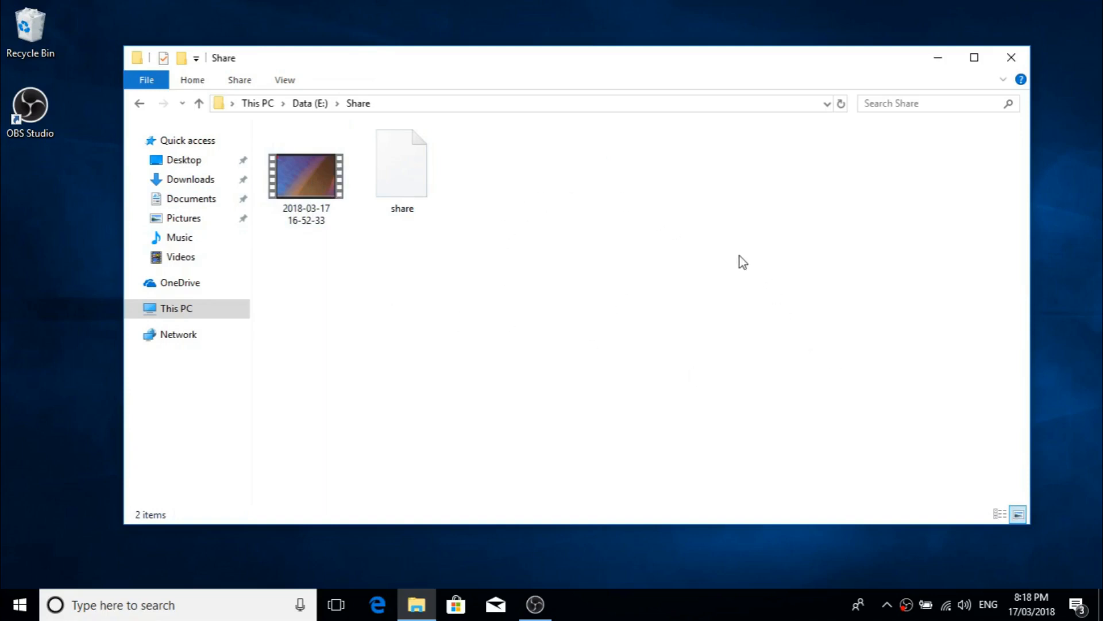
mouse_move(139, 104)
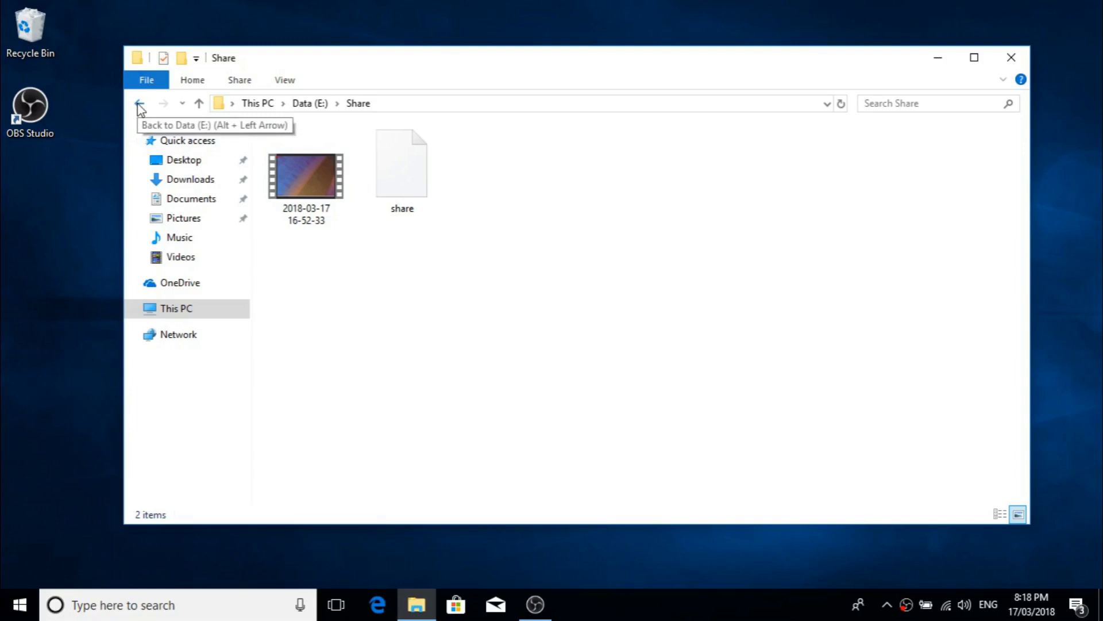
mouse_move(398, 276)
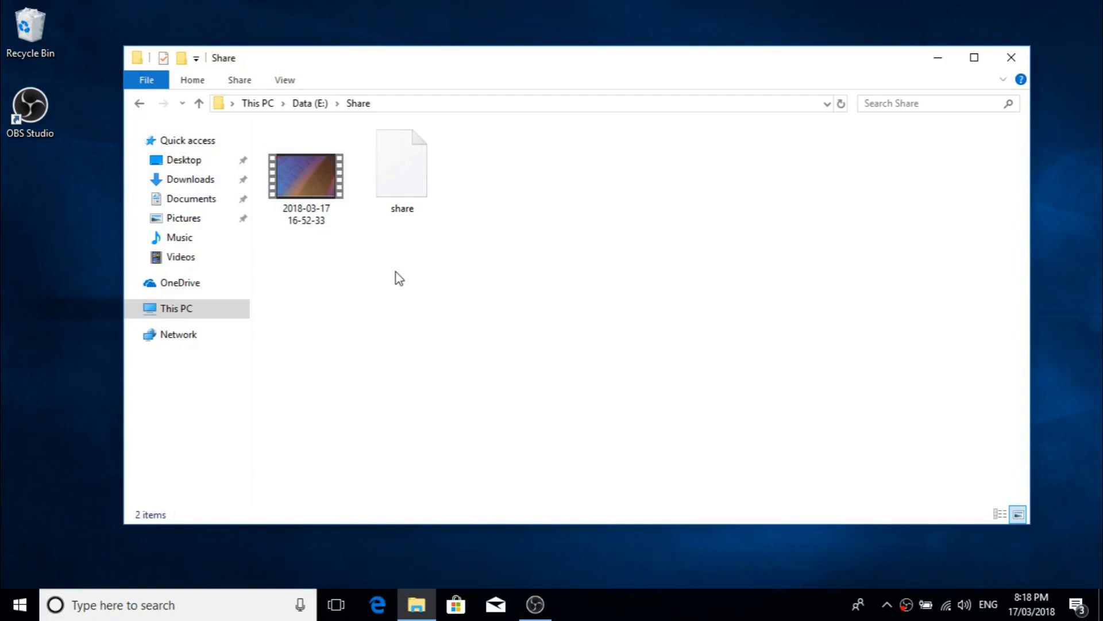
mouse_move(1063, 69)
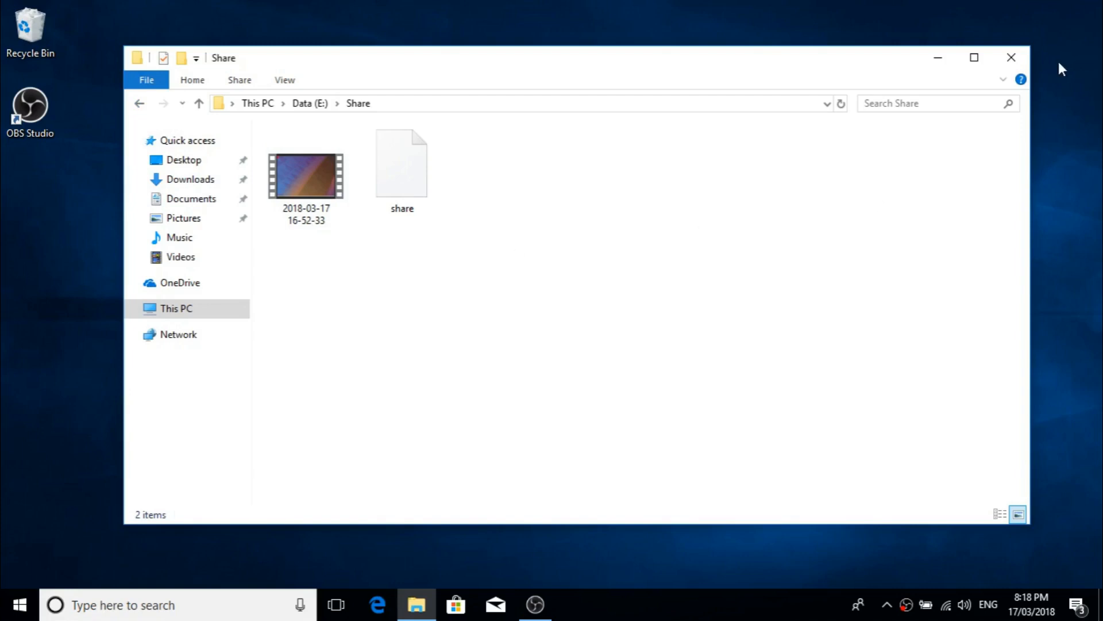
mouse_move(1063, 90)
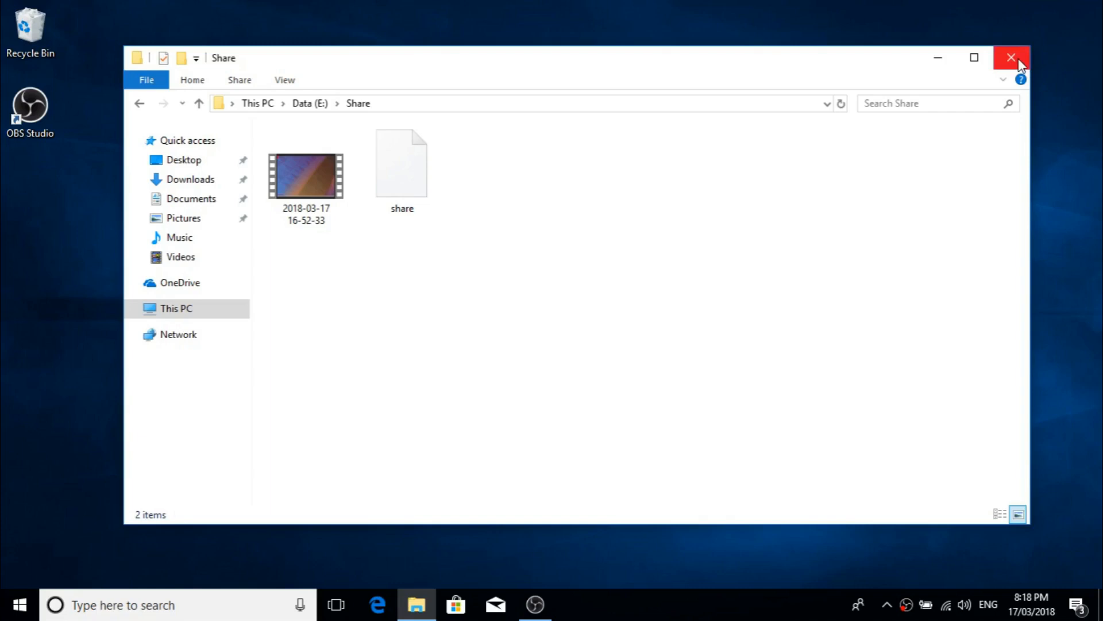
mouse_move(1028, 7)
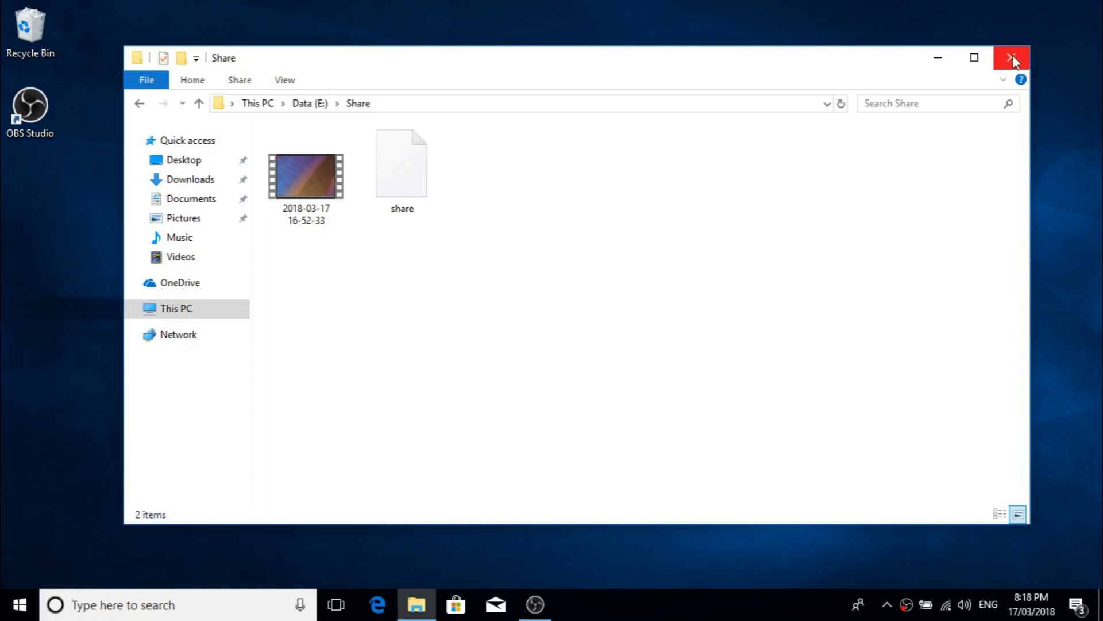
Close the File Explorer window showing the Share folder
left_click(1013, 57)
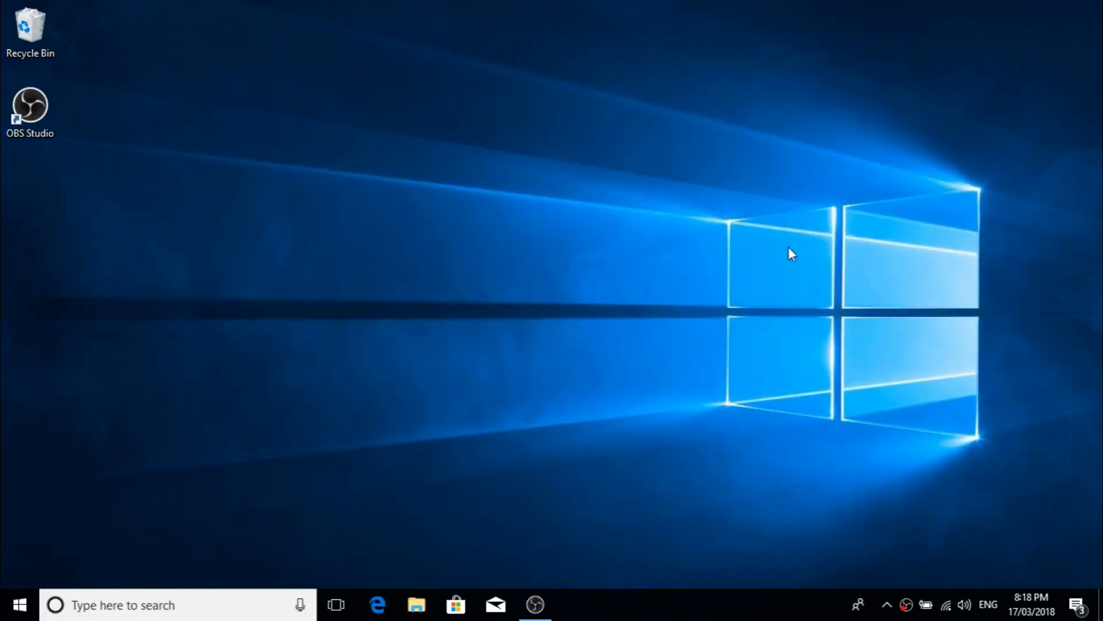
mouse_move(313, 523)
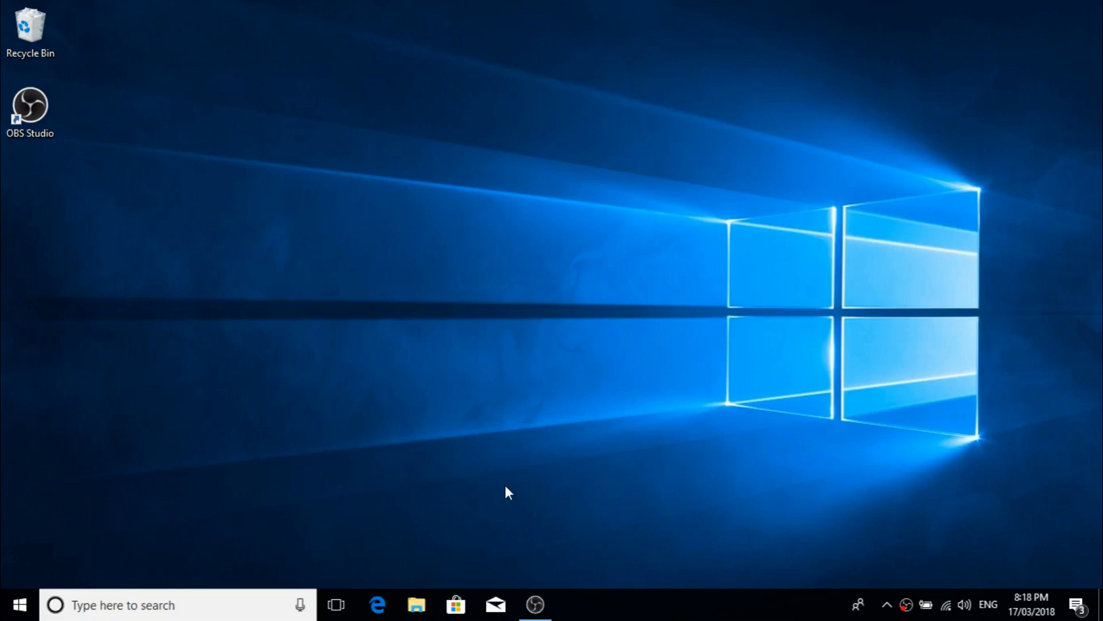
mouse_move(509, 457)
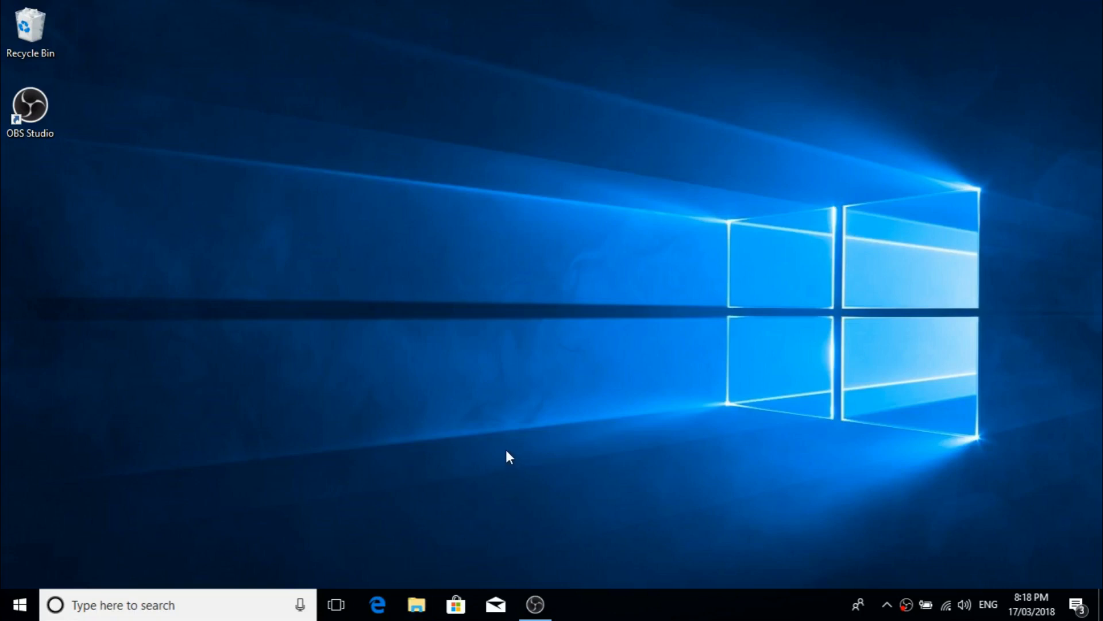